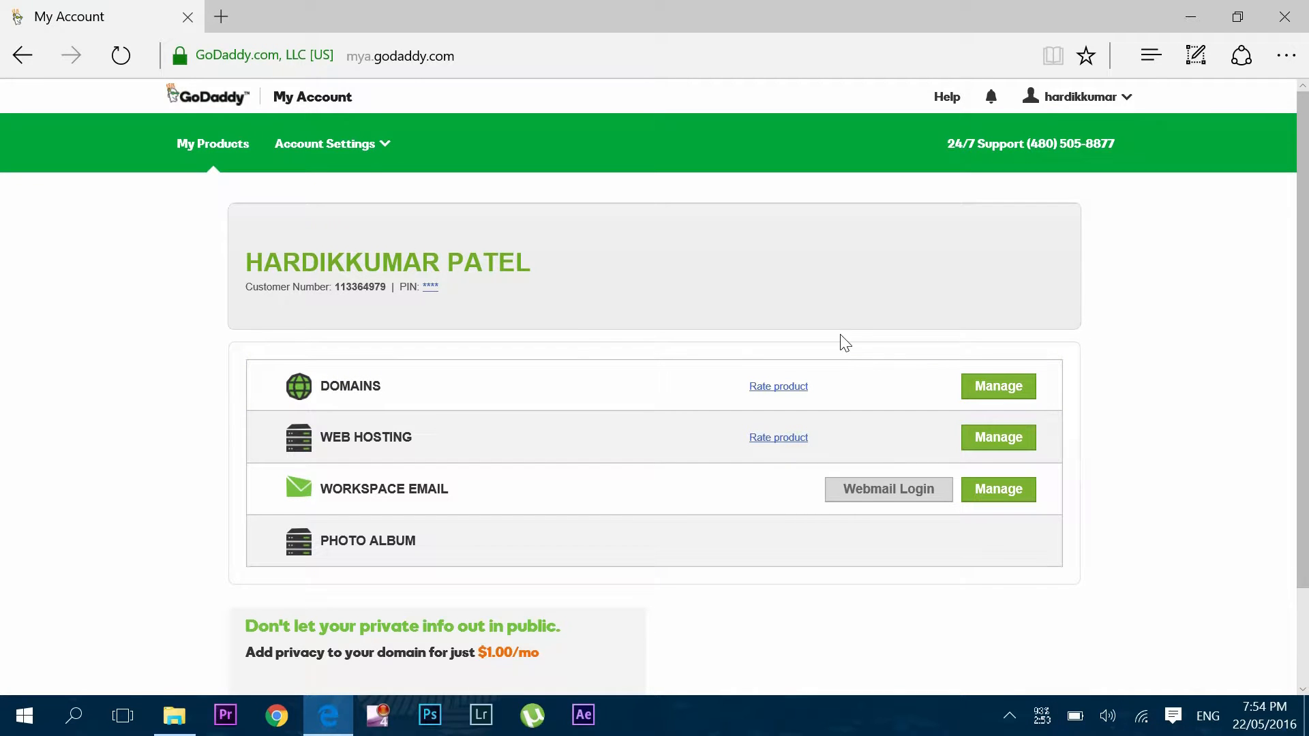
# Step: Go from the My Account dashboard to the GoDaddy homepage via the logo
pyautogui.click(209, 95)
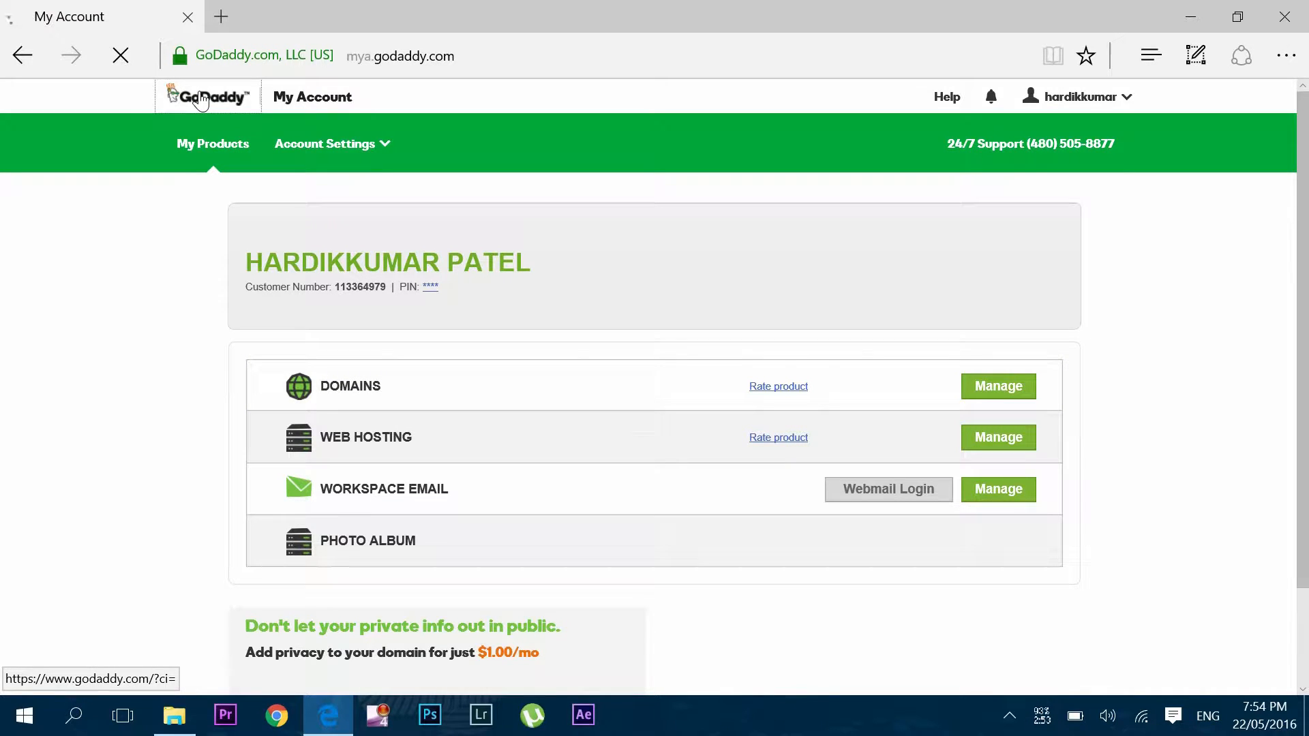
pyautogui.click(207, 95)
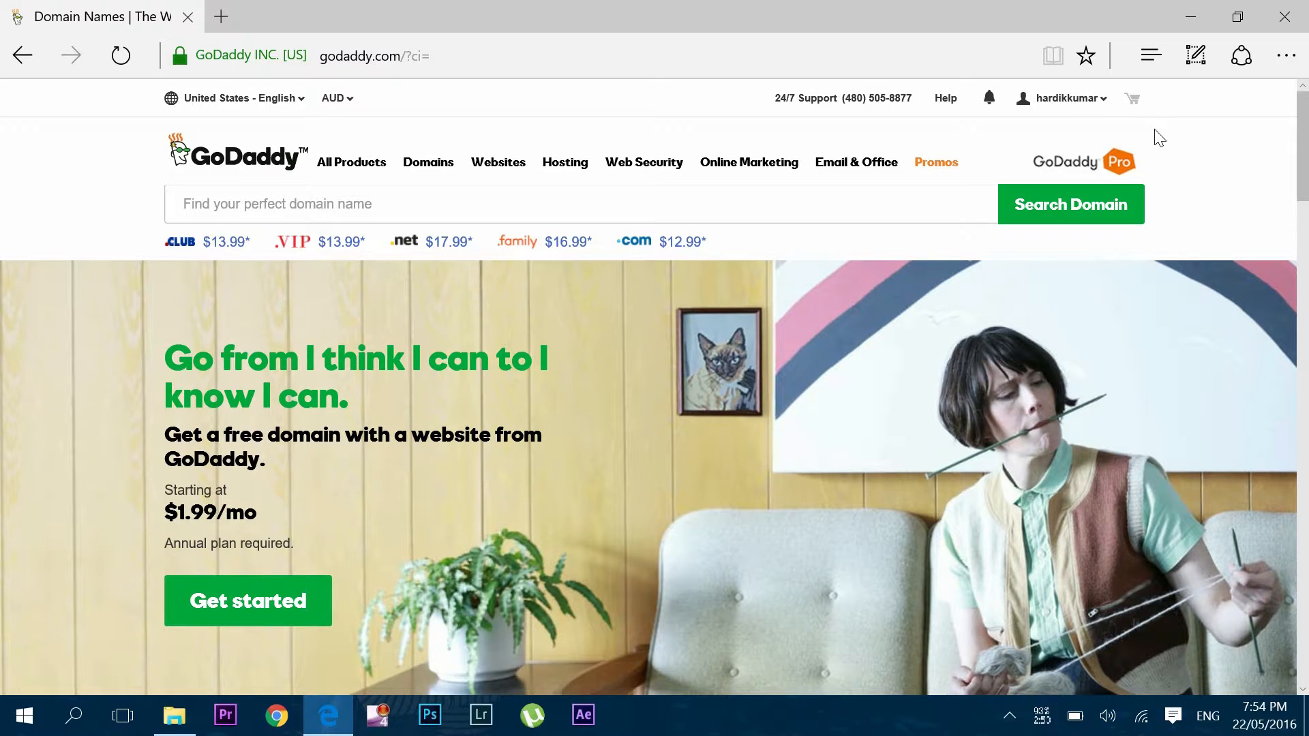
# Step: Reach the cPanel control panel for skylite.com.au through Manage Your Hosting
pyautogui.click(1061, 98)
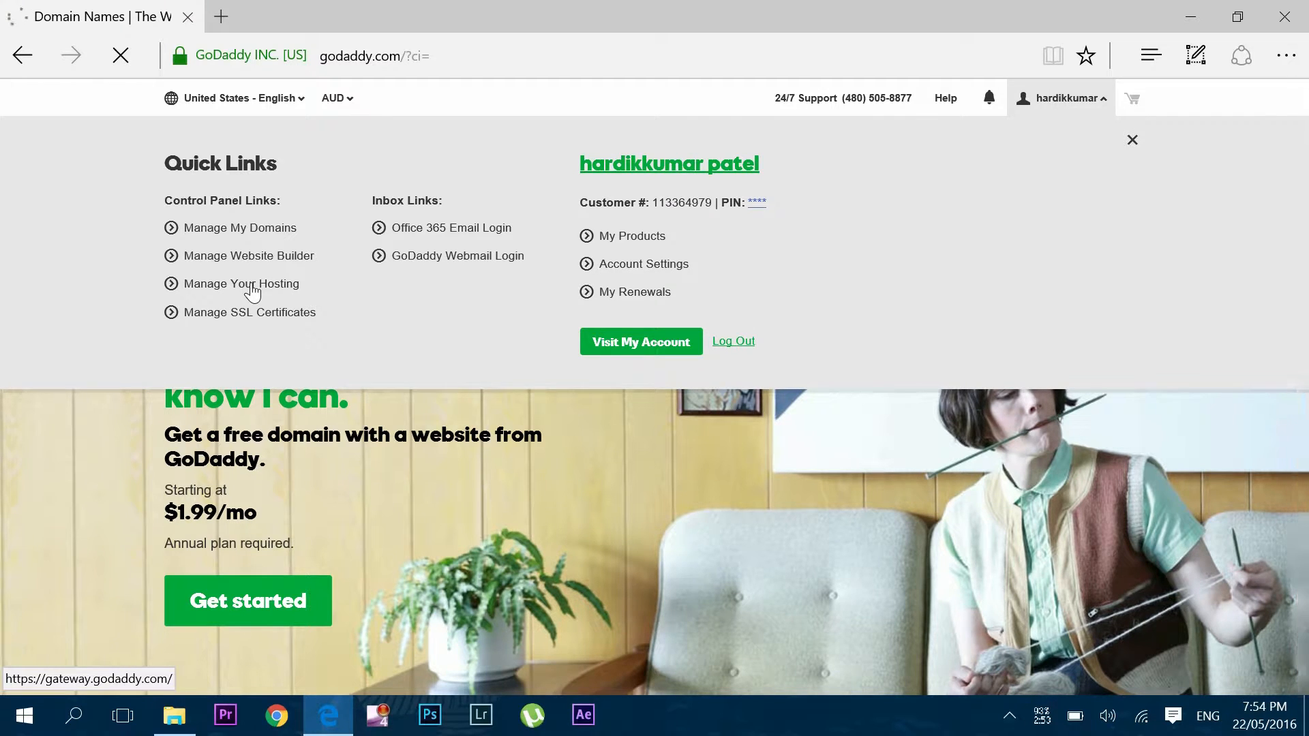
pyautogui.click(243, 283)
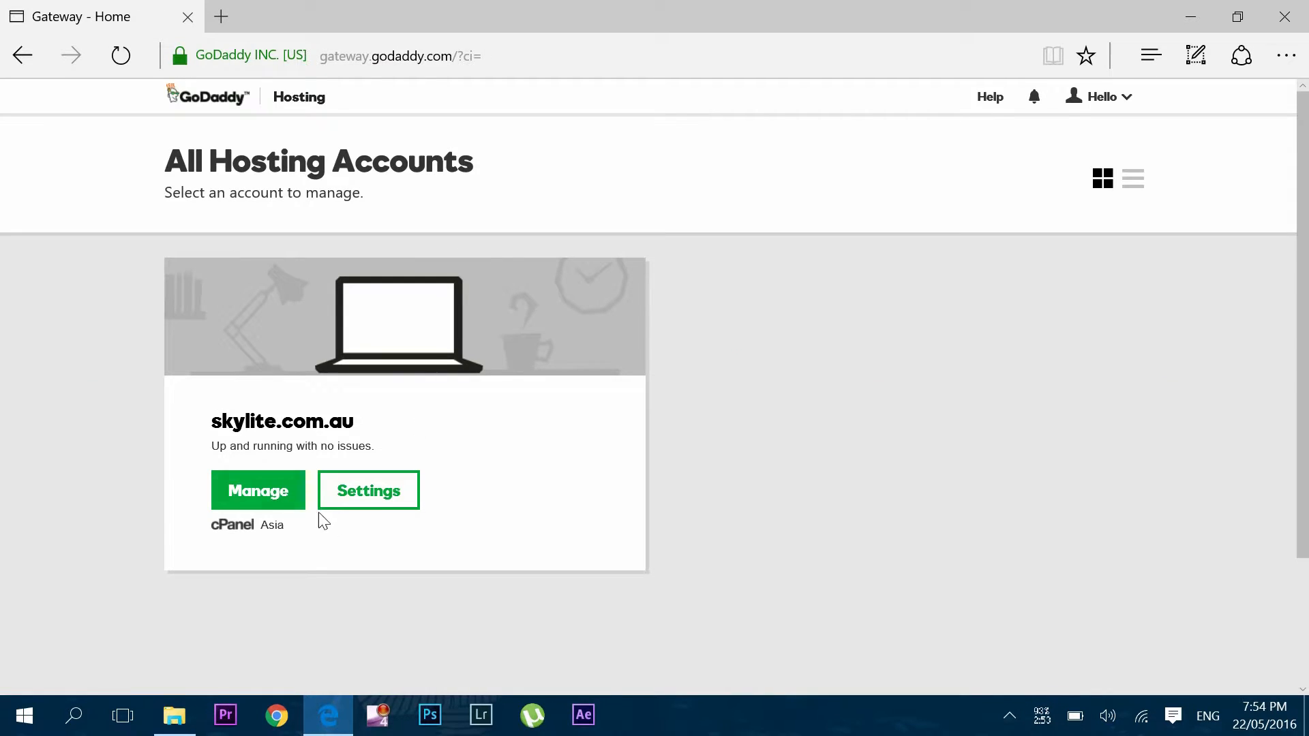
pyautogui.click(258, 490)
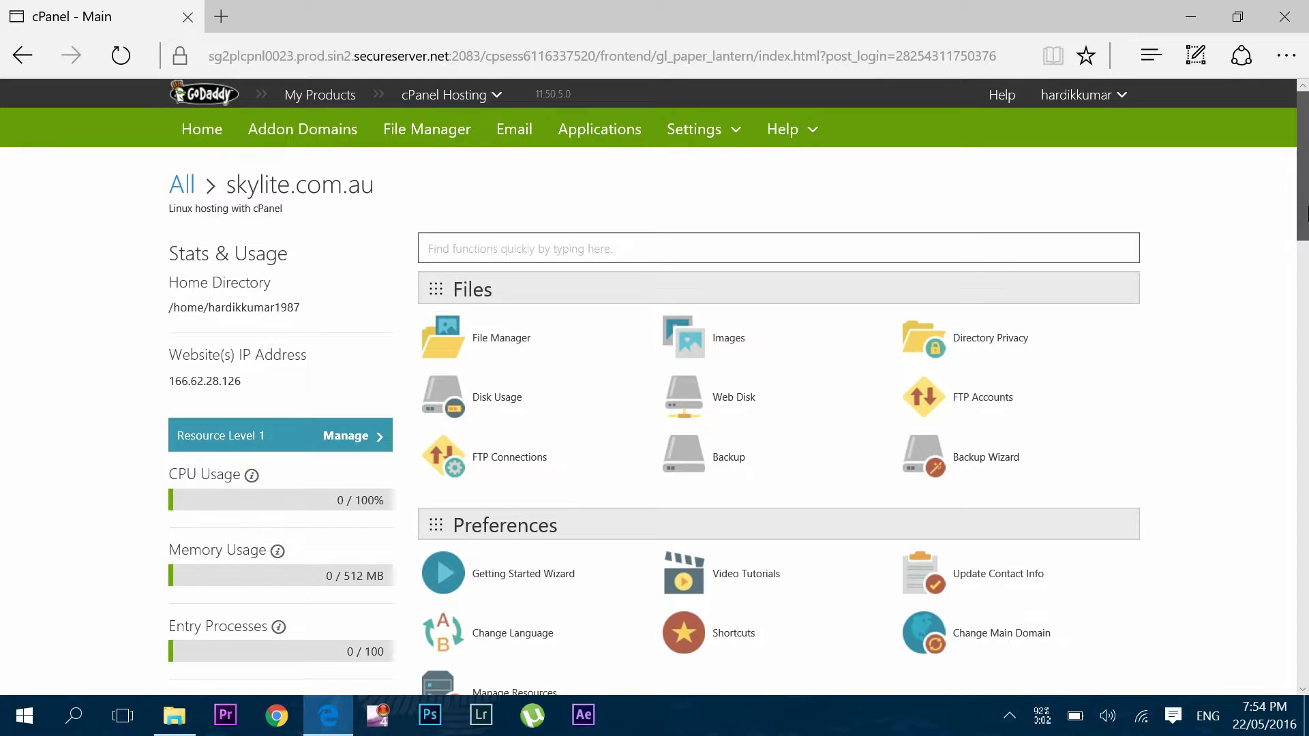
# Step: In Subdomains, enter vishal as the new subdomain of skylite.com.au
pyautogui.scroll(-3)
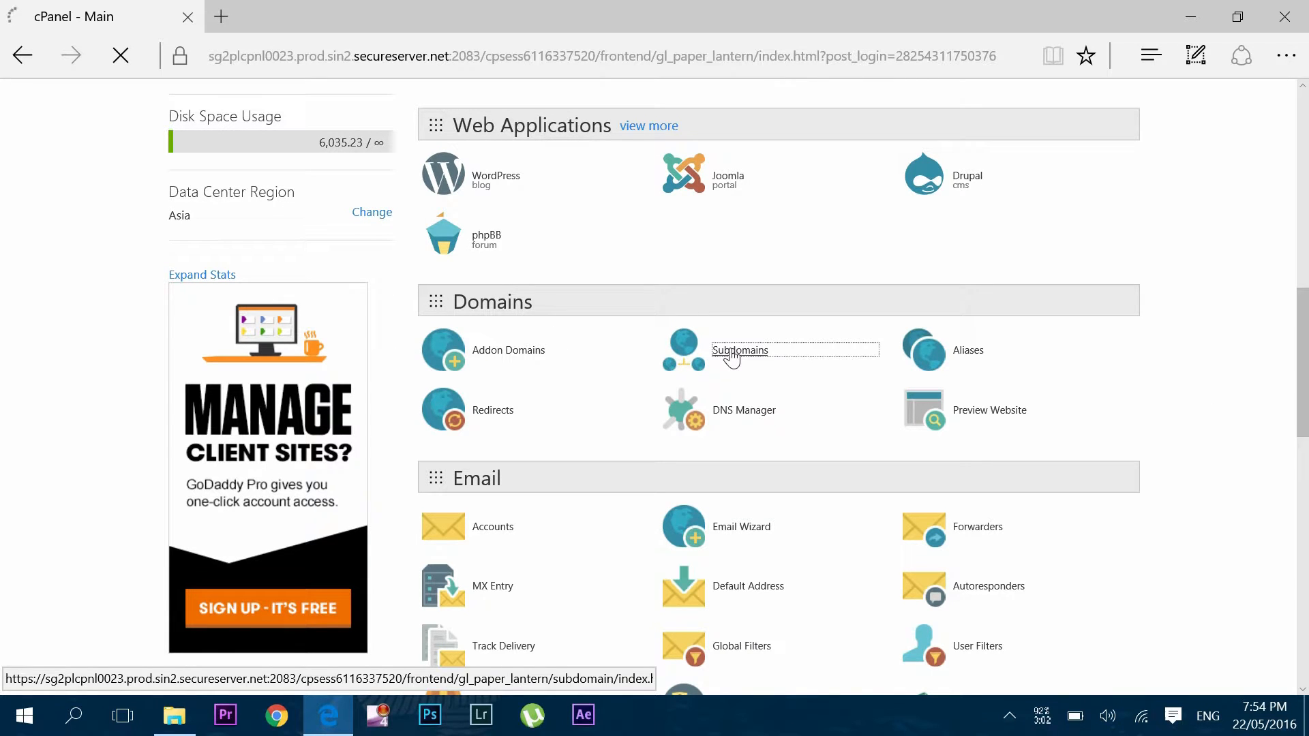
pyautogui.click(737, 351)
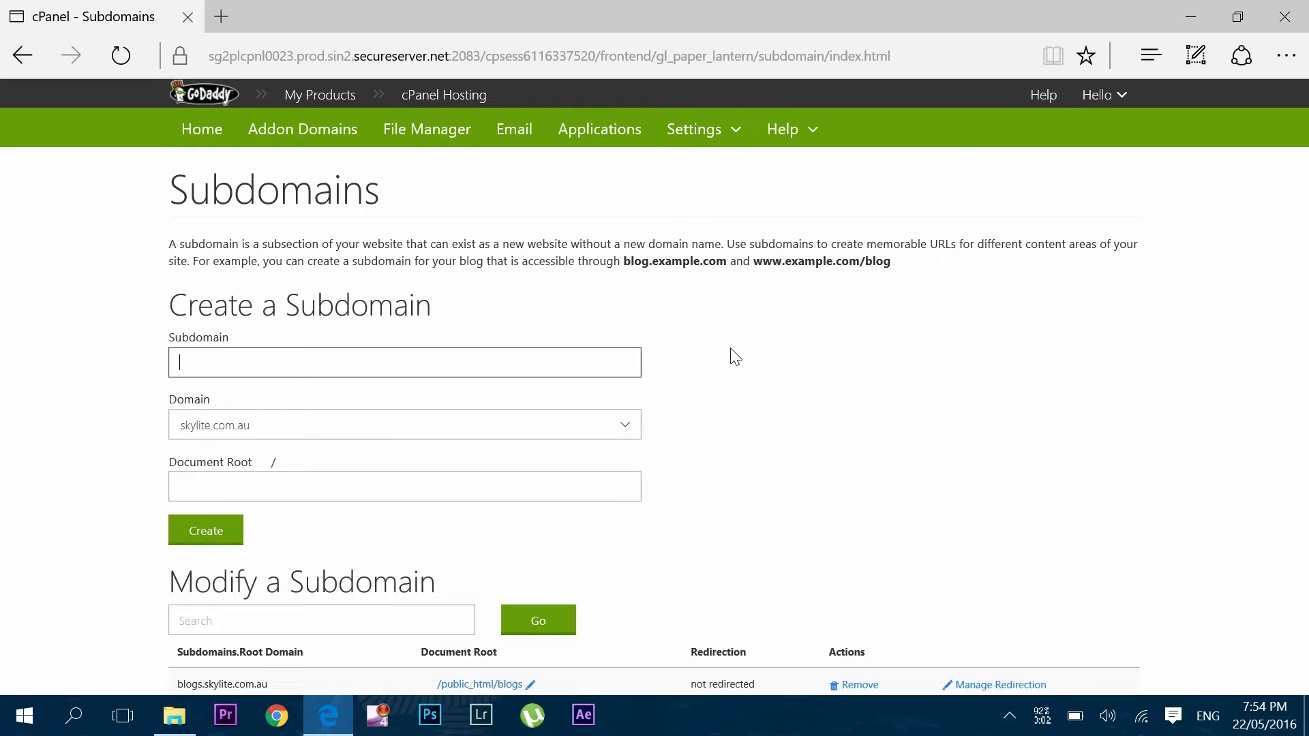
pyautogui.write('youtu')
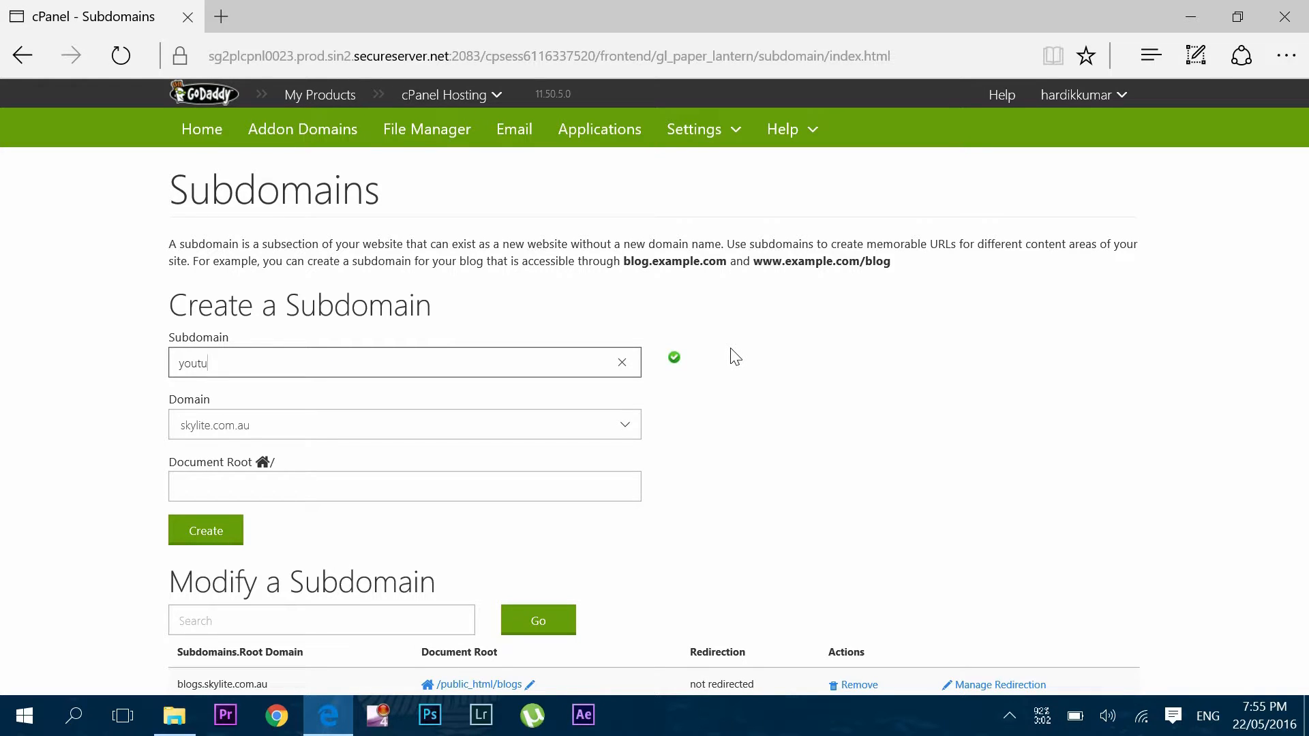
pyautogui.write('be')
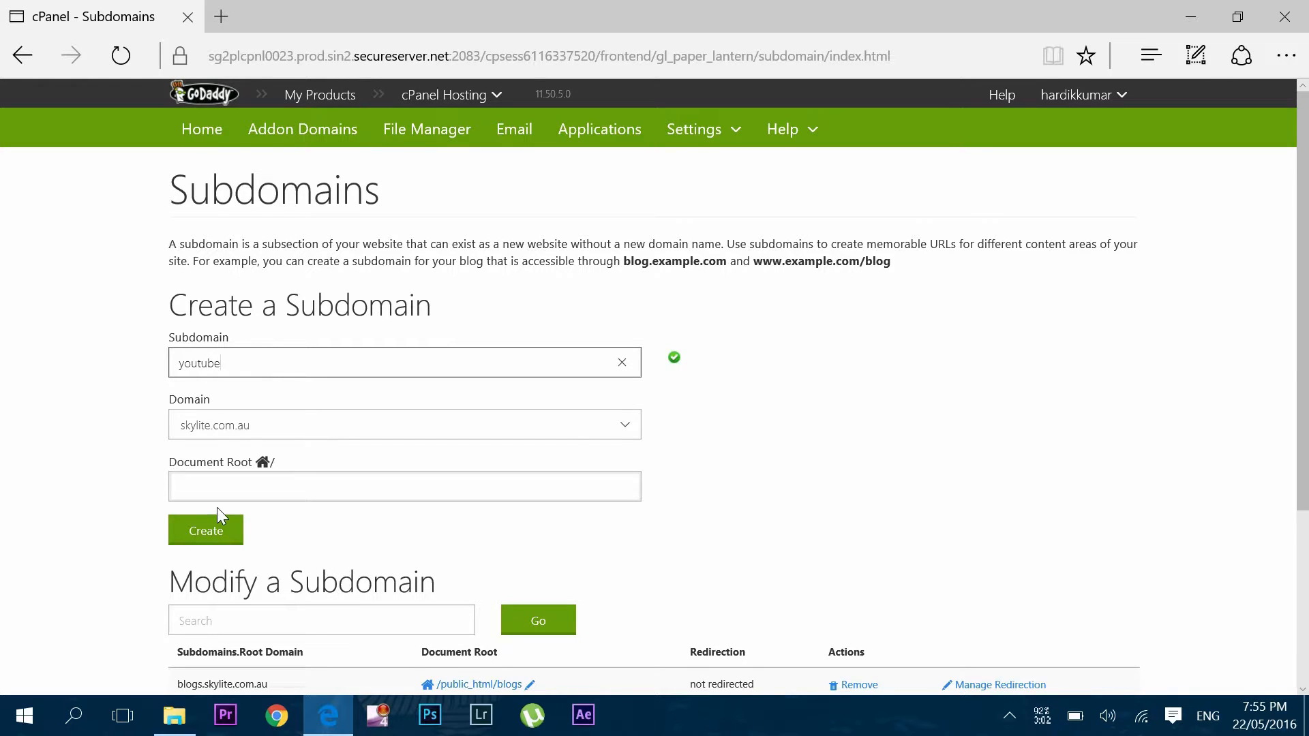
pyautogui.scroll(-3)
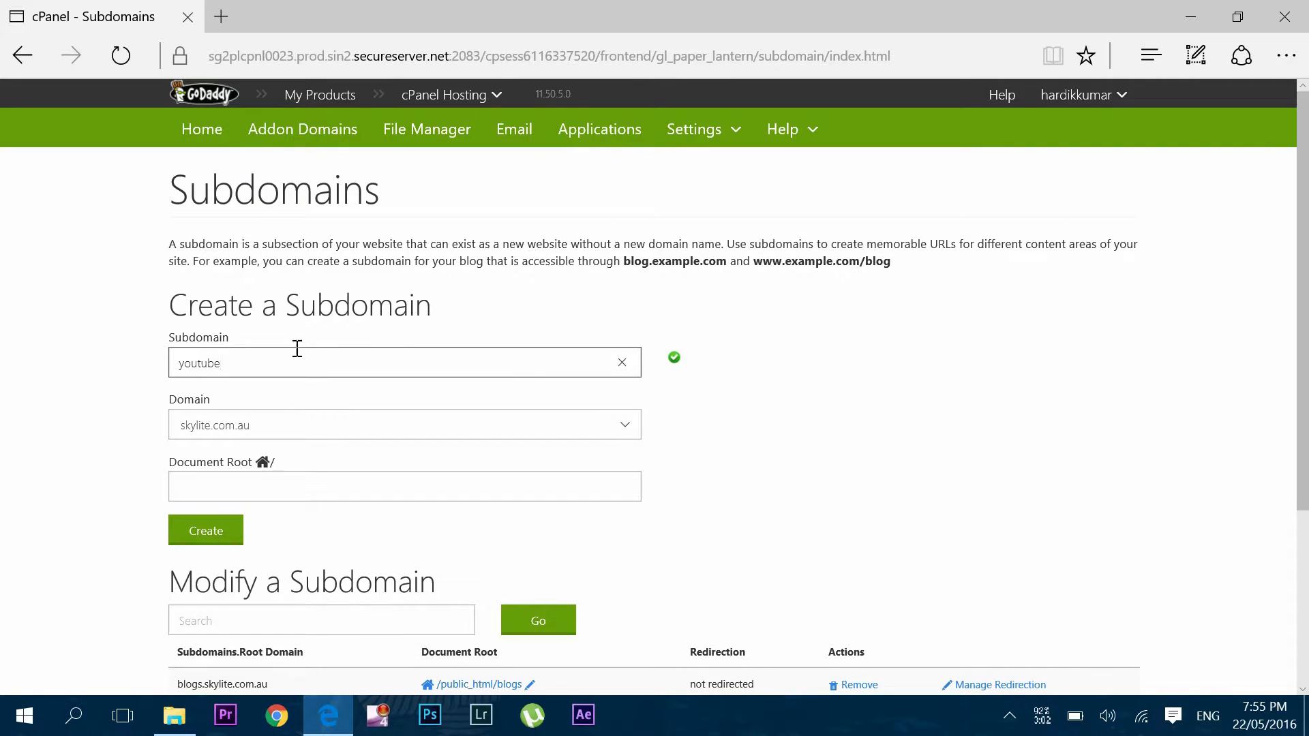
pyautogui.write('v')
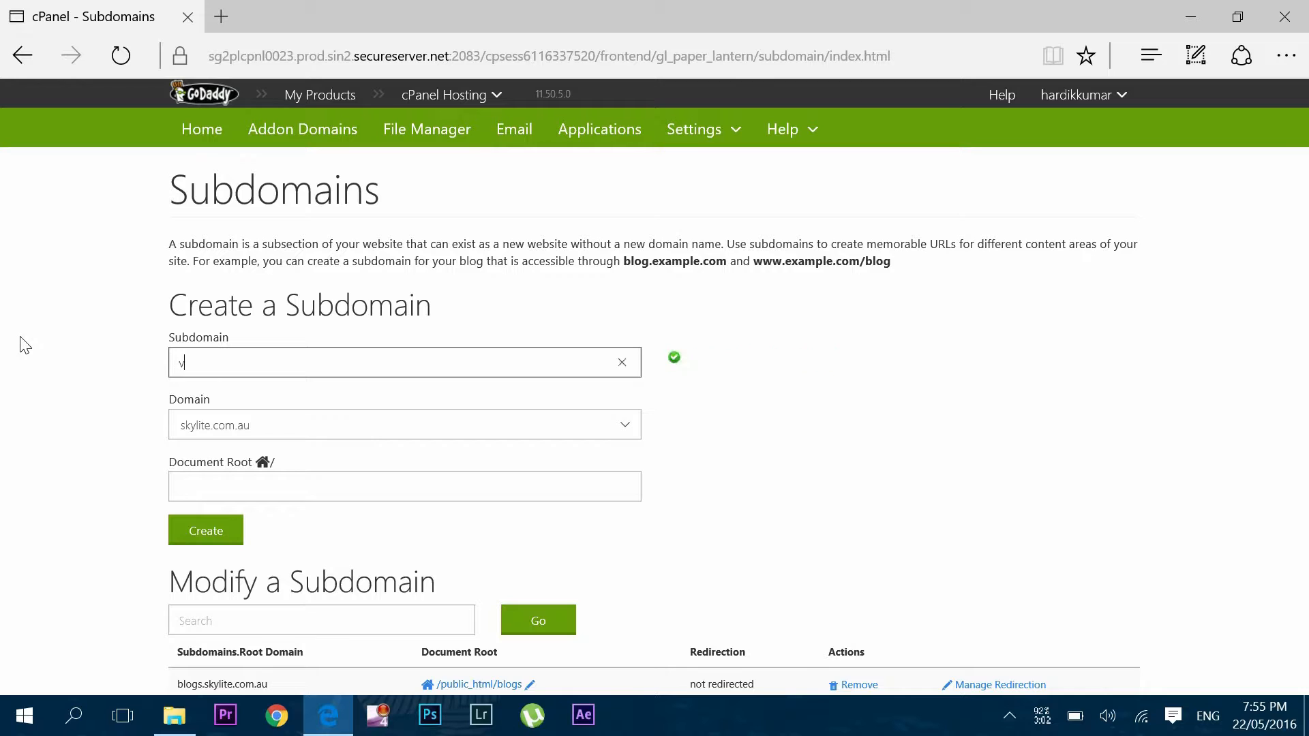
pyautogui.write('ishal')
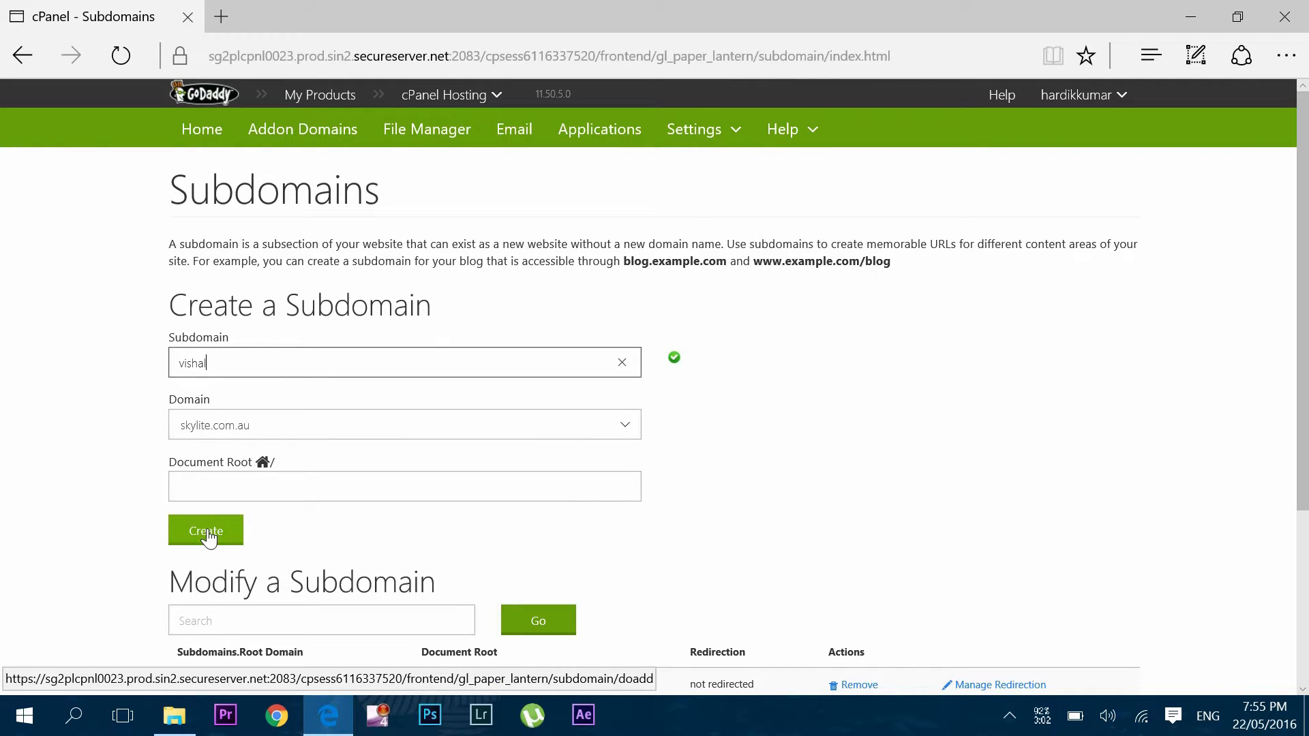
# Step: Create vishal.skylite.com.au with root public_html/vishal and return to cPanel home
pyautogui.click(206, 530)
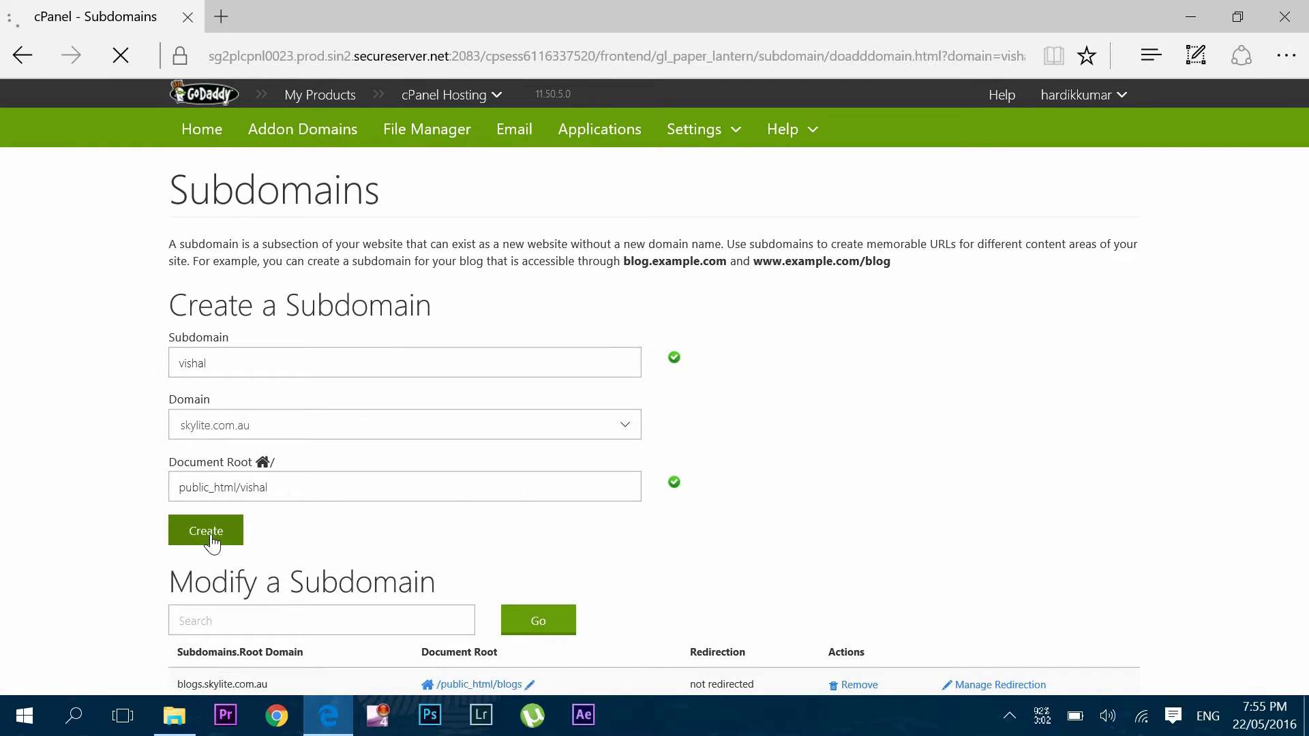
pyautogui.click(206, 531)
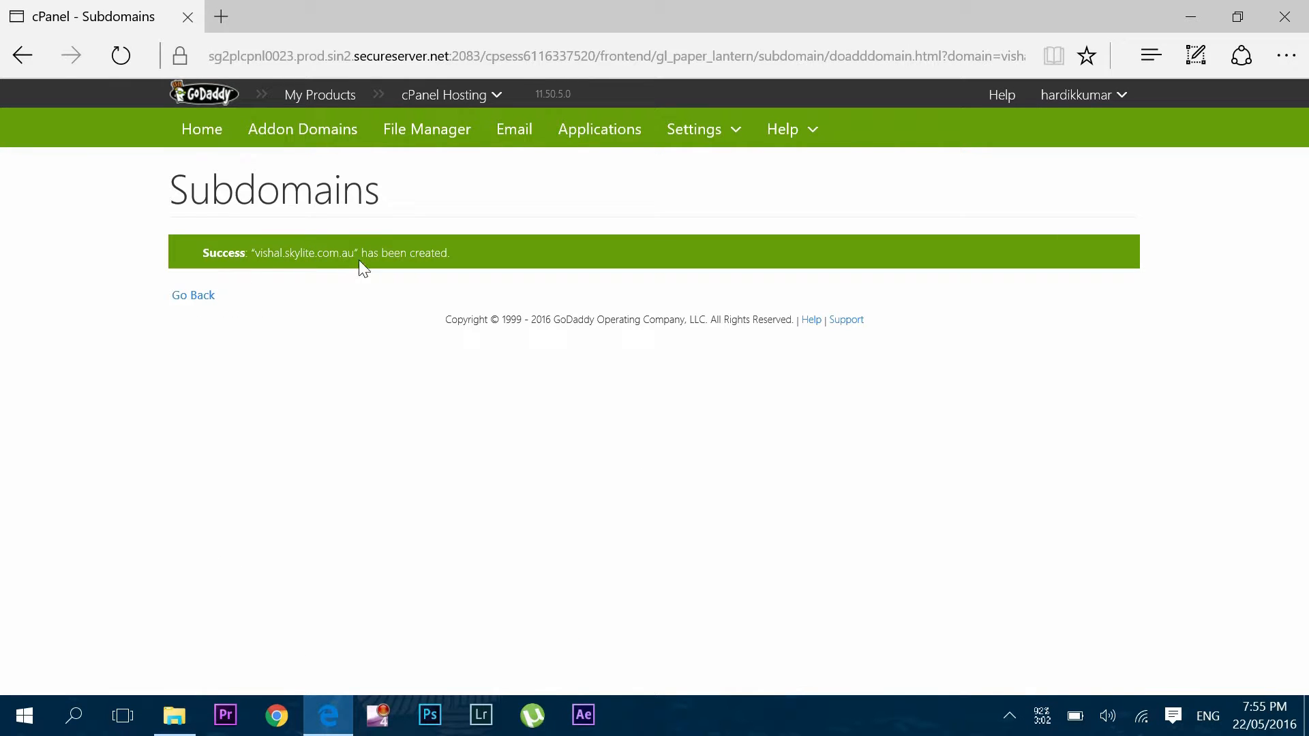
pyautogui.click(192, 295)
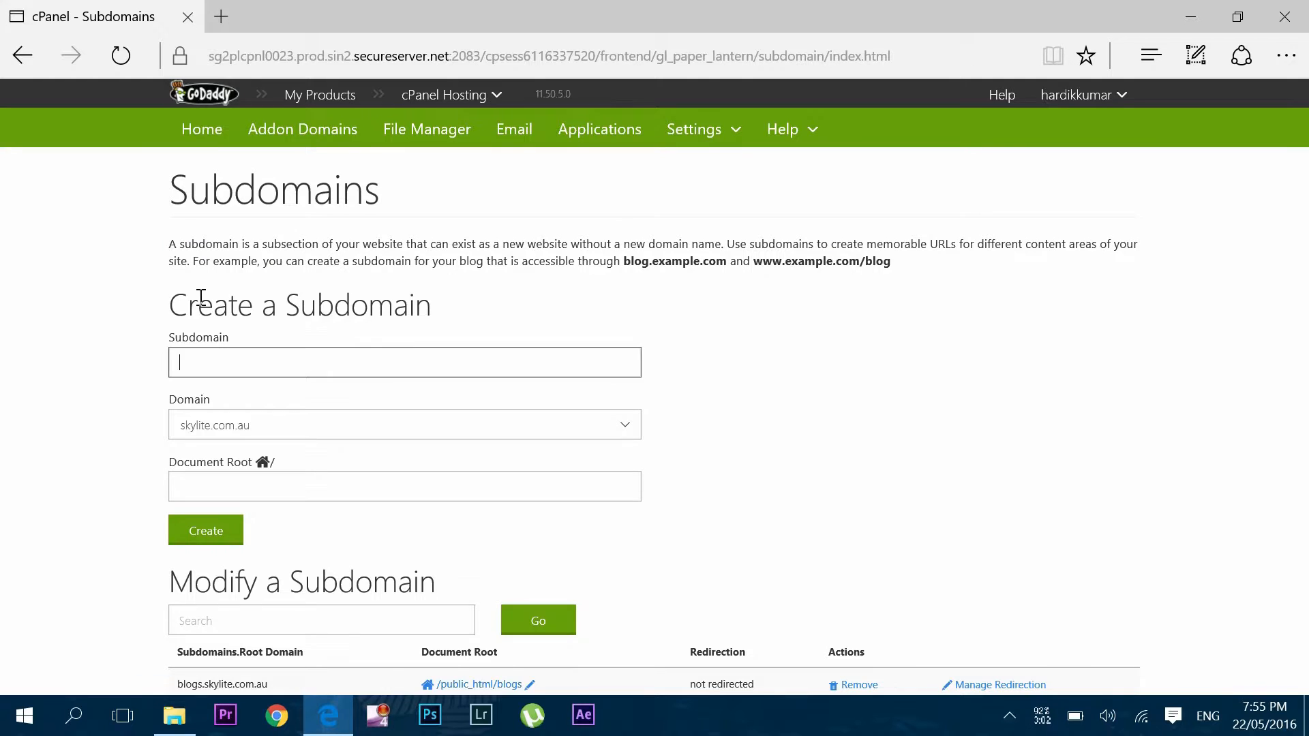
pyautogui.click(202, 130)
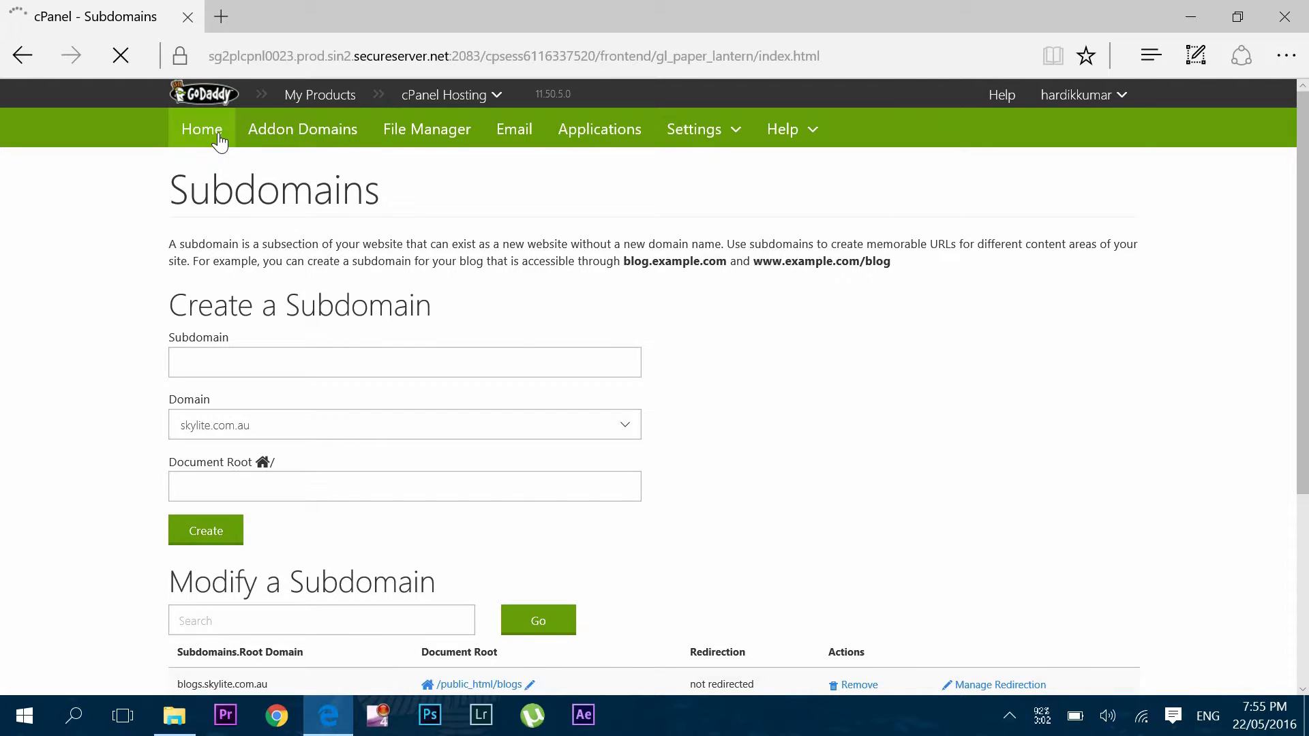
# Step: Start a new WordPress installation from the Installatron Web Applications page
pyautogui.click(200, 128)
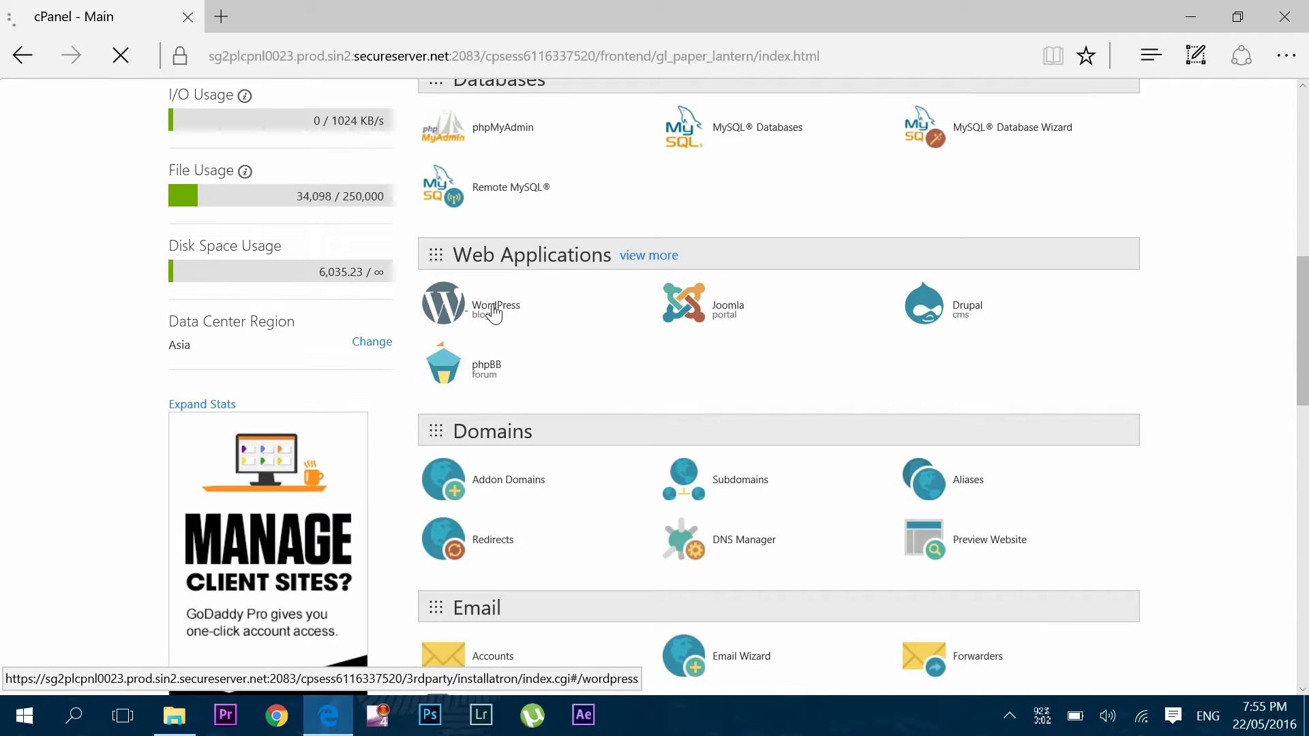
pyautogui.click(443, 304)
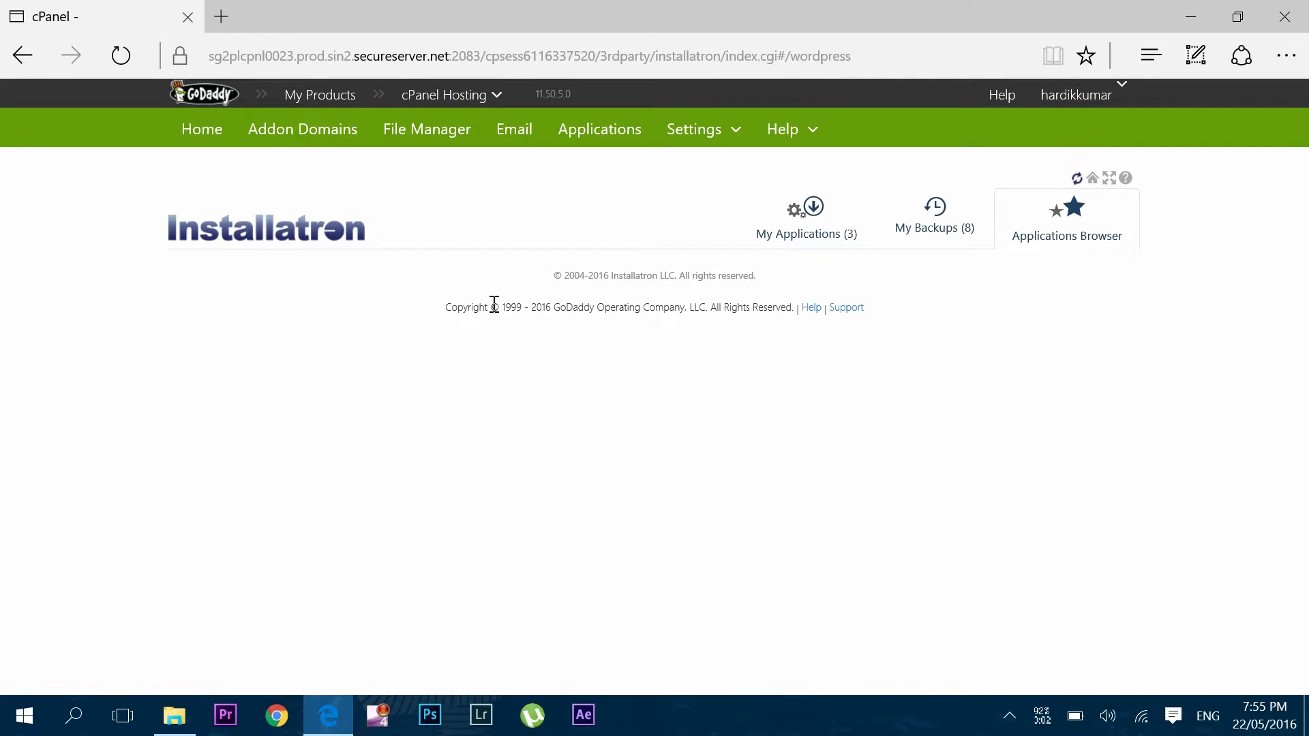
pyautogui.click(1067, 218)
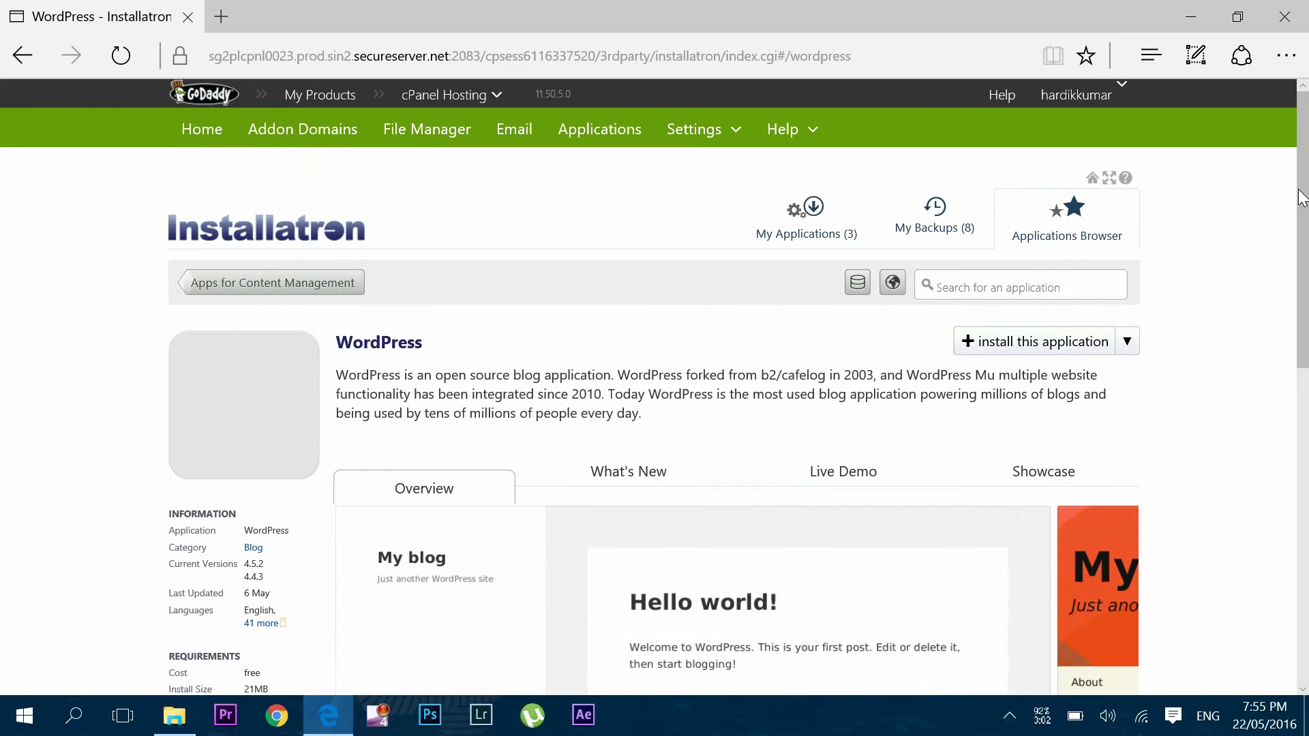
pyautogui.click(1042, 341)
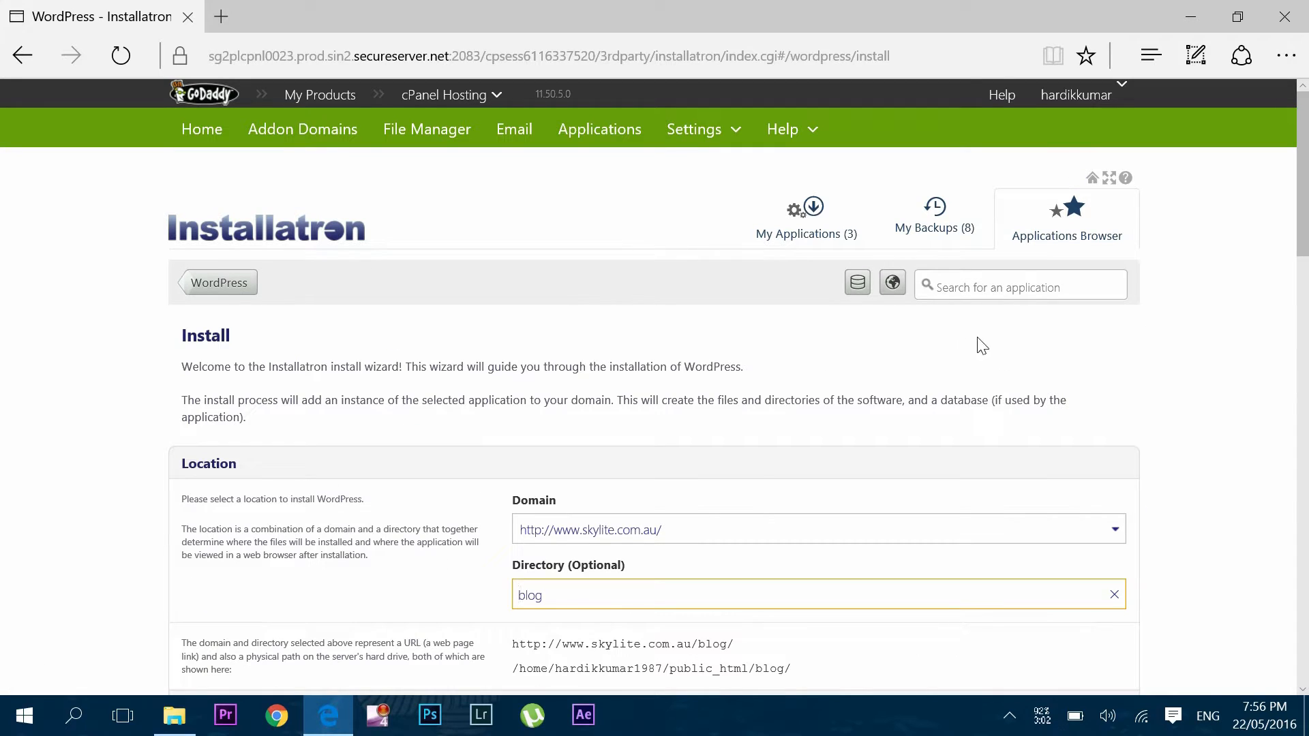
# Step: Set the install location to vishal.skylite.com.au at its root, clearing the blog directory
pyautogui.scroll(-3)
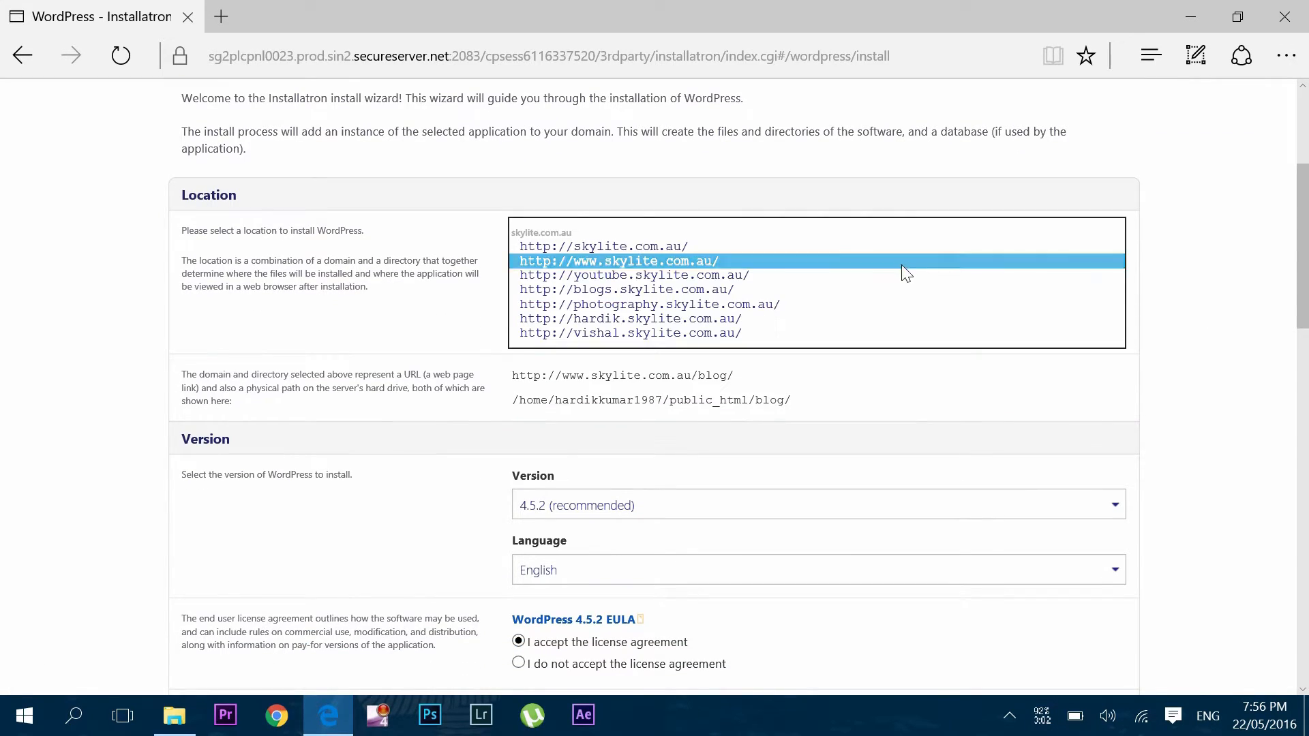
pyautogui.click(630, 333)
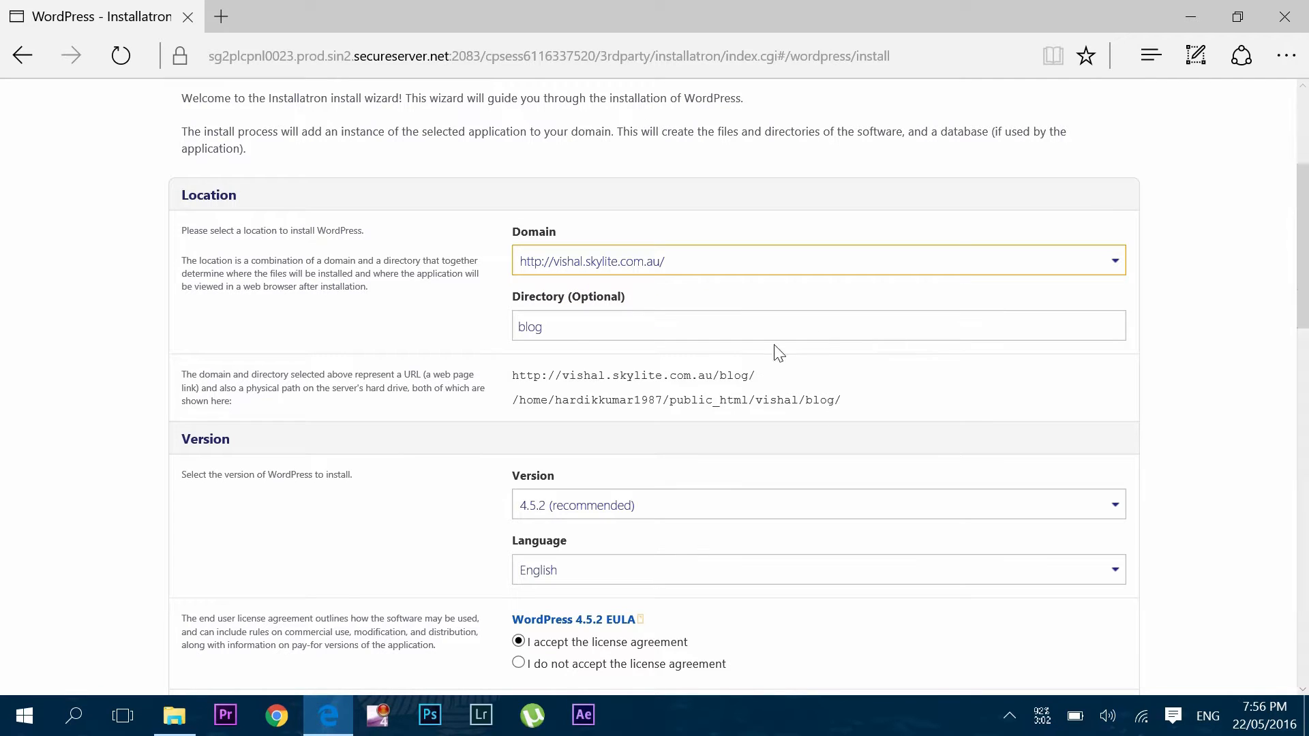
pyautogui.click(819, 326)
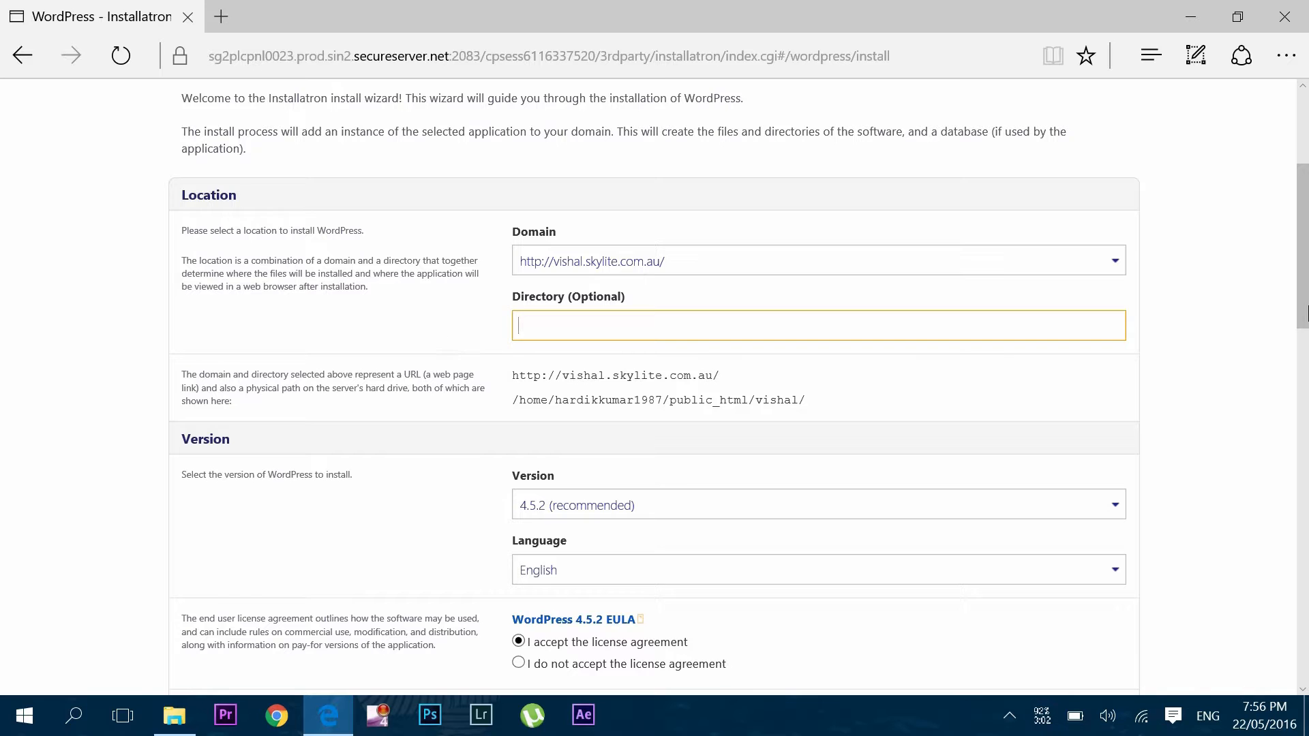
pyautogui.scroll(-3)
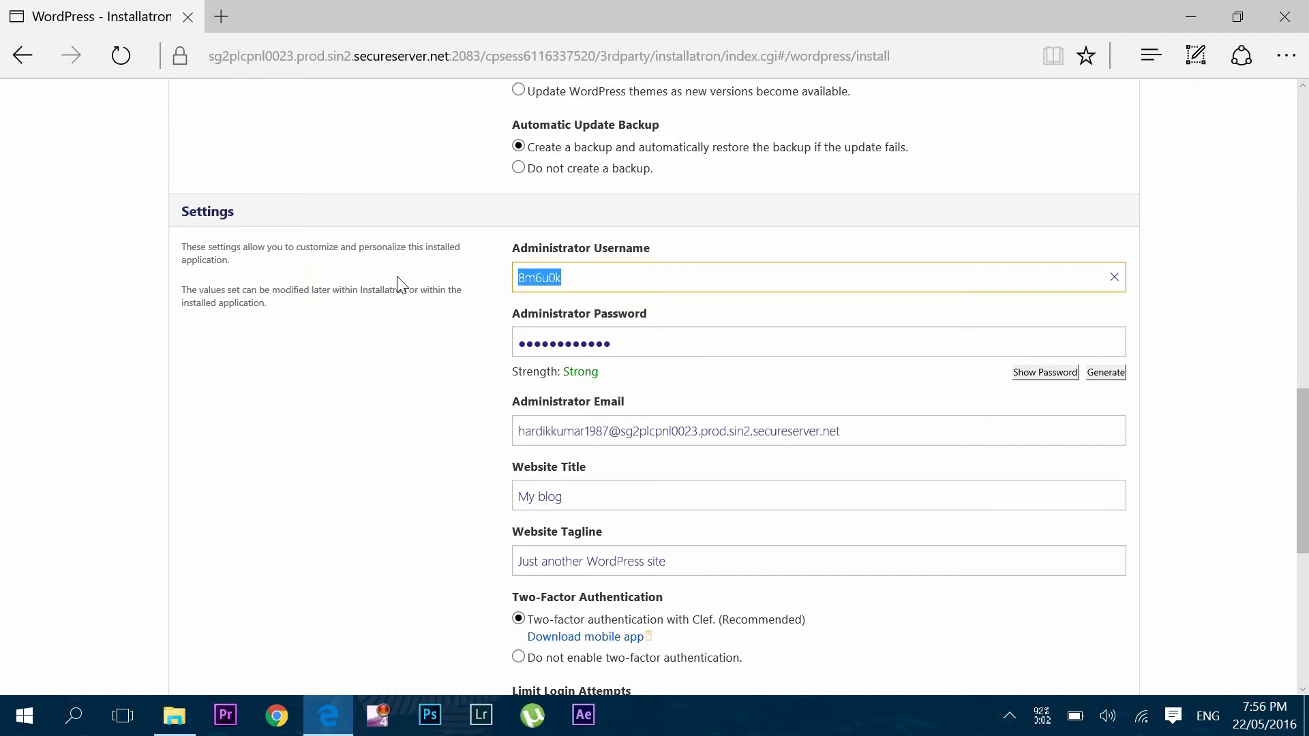
# Step: Enter admin username vishalpatel2016 with a new password and submit the install
pyautogui.write('vishalpatel2016')
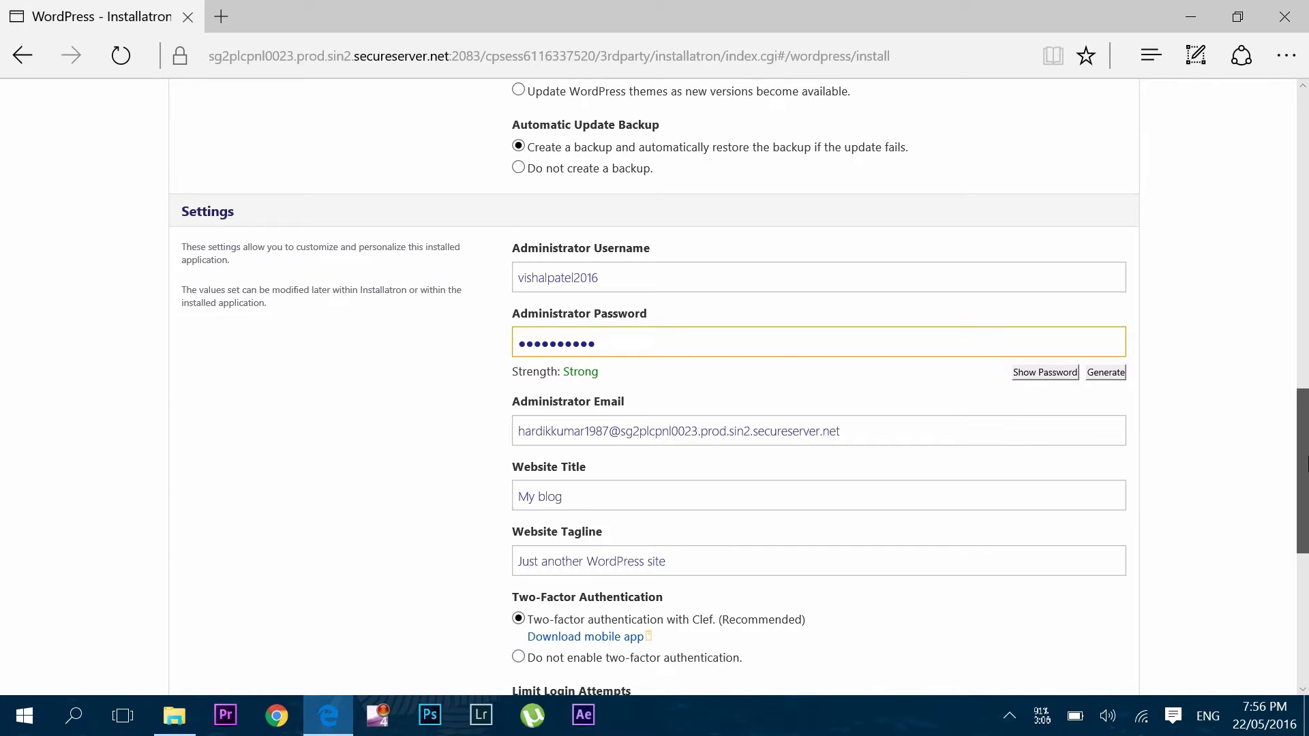
pyautogui.scroll(-3)
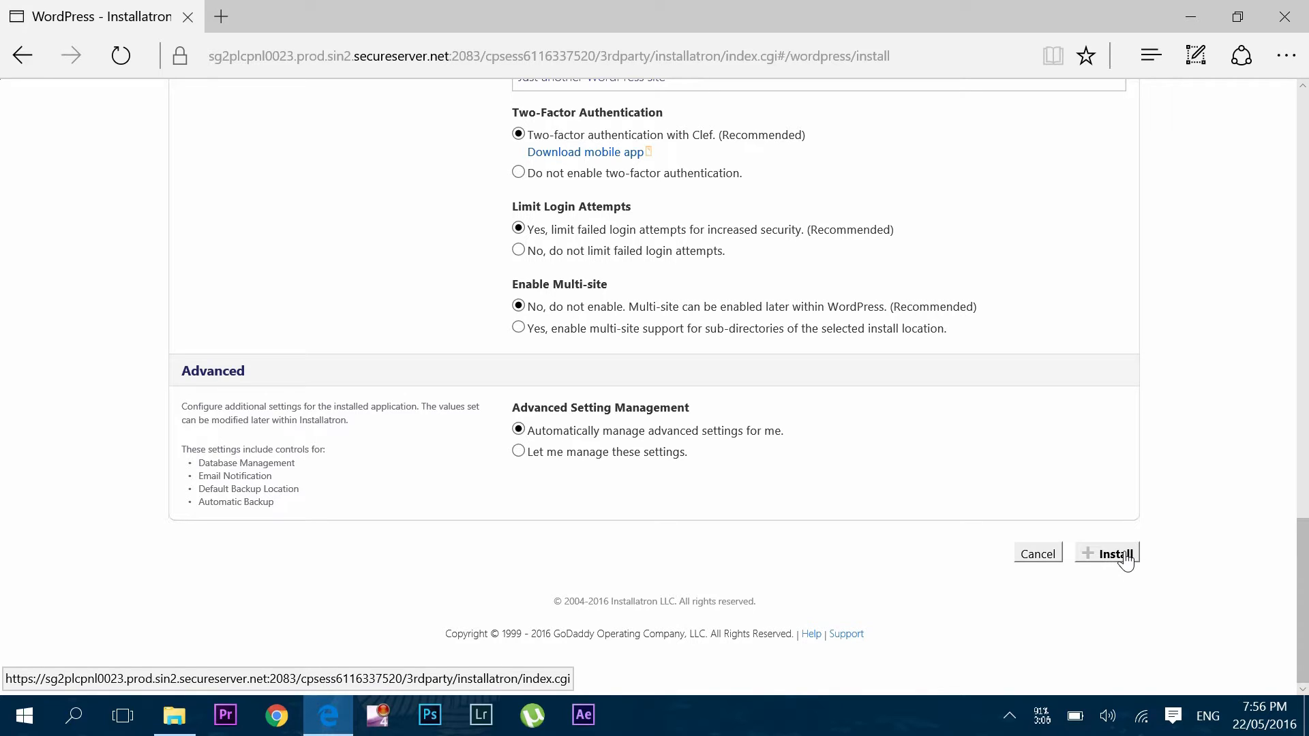
pyautogui.click(1108, 553)
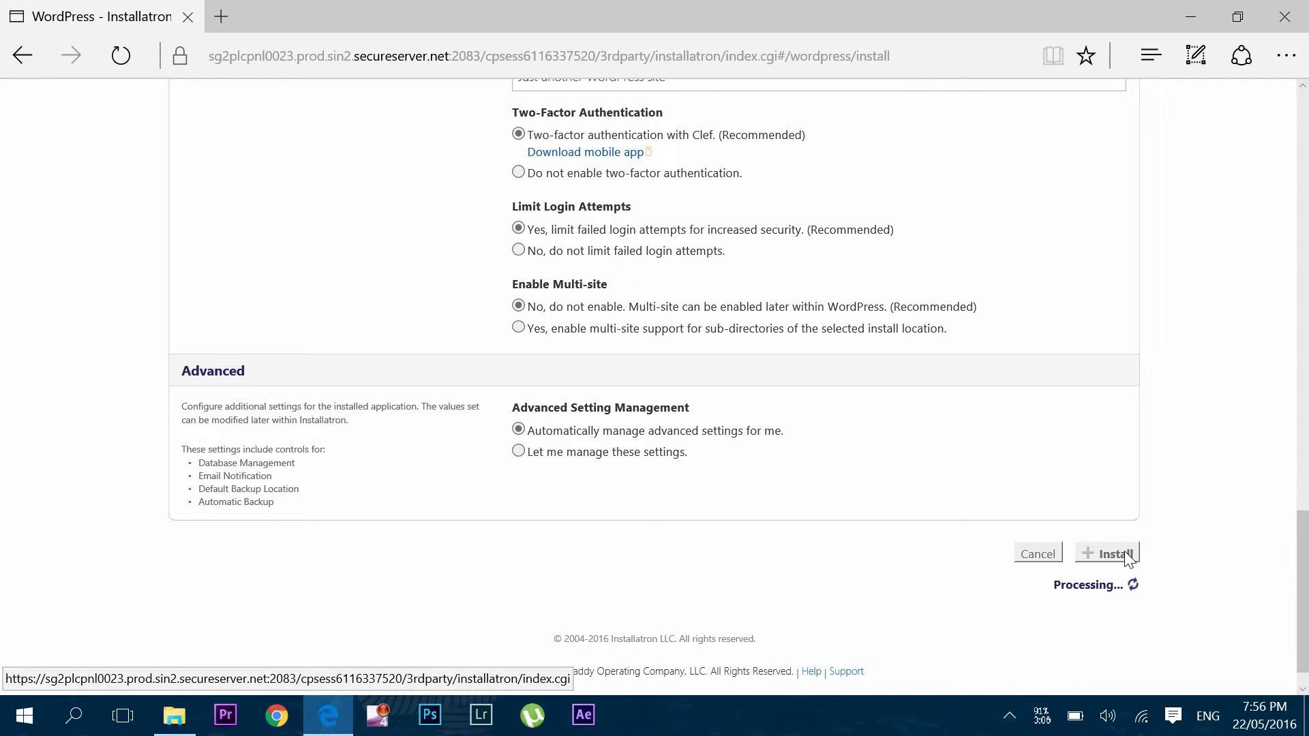
pyautogui.click(1108, 554)
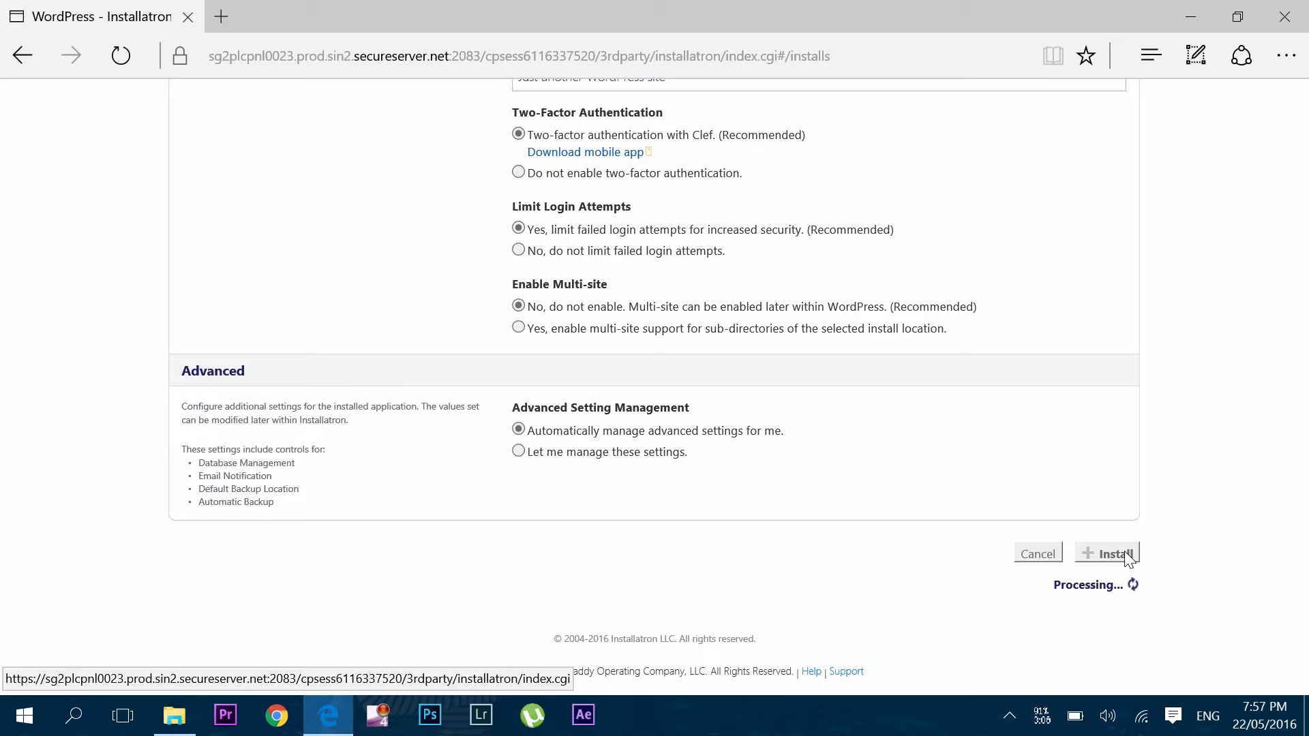
# Step: Edit the new My blog install and change its title to Vishal
pyautogui.click(1107, 553)
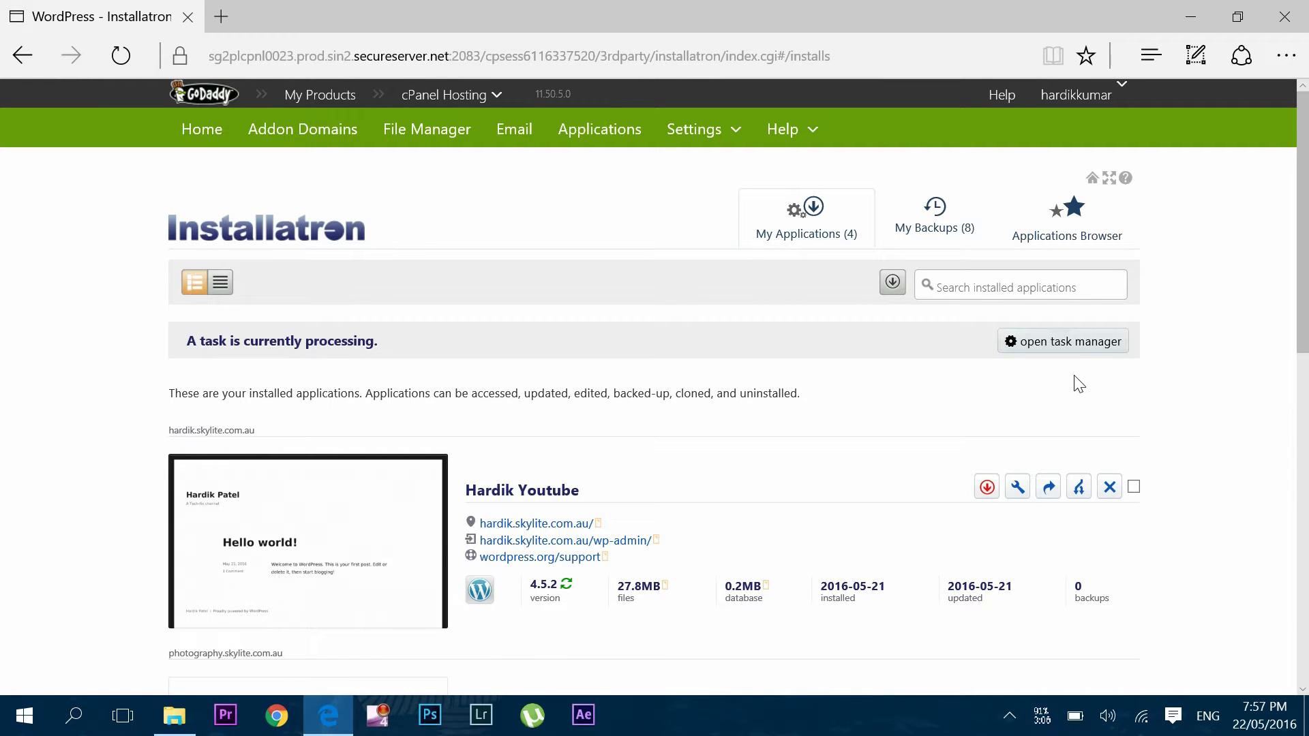
pyautogui.scroll(-3)
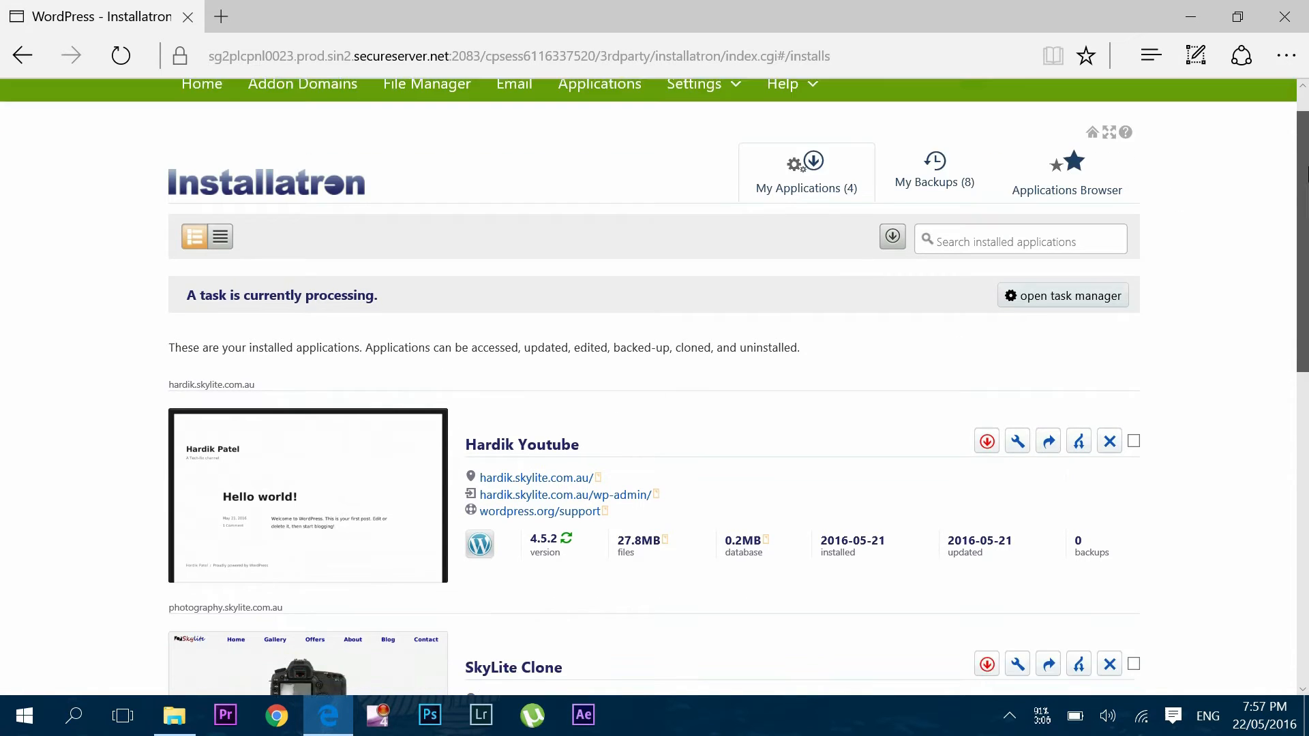
pyautogui.scroll(-3)
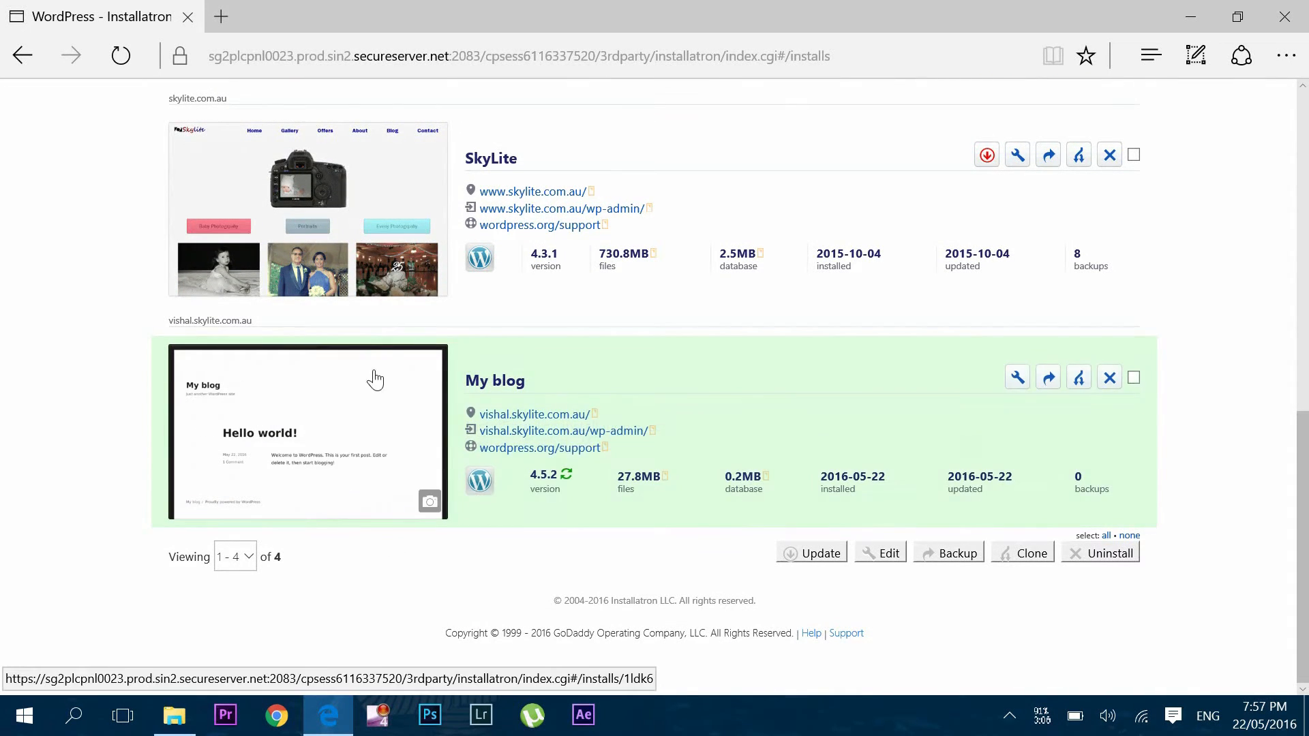
pyautogui.moveTo(786, 444)
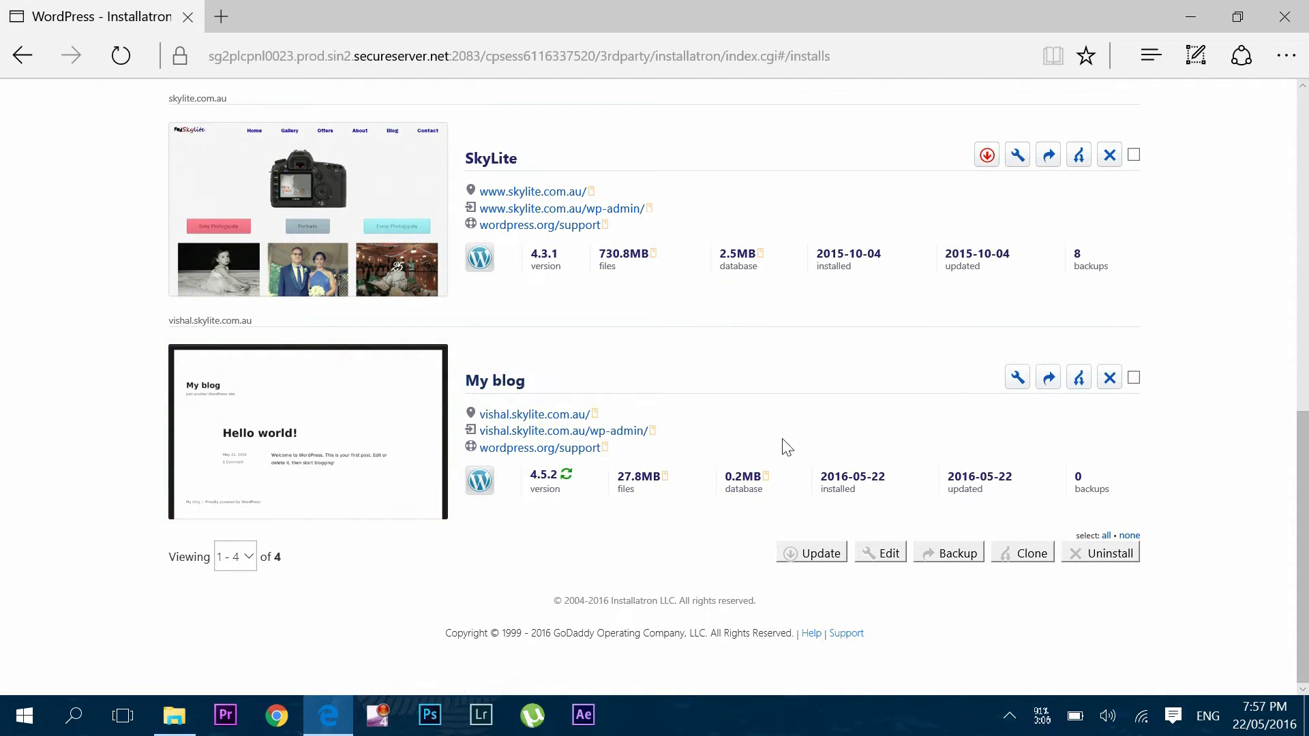
pyautogui.click(493, 381)
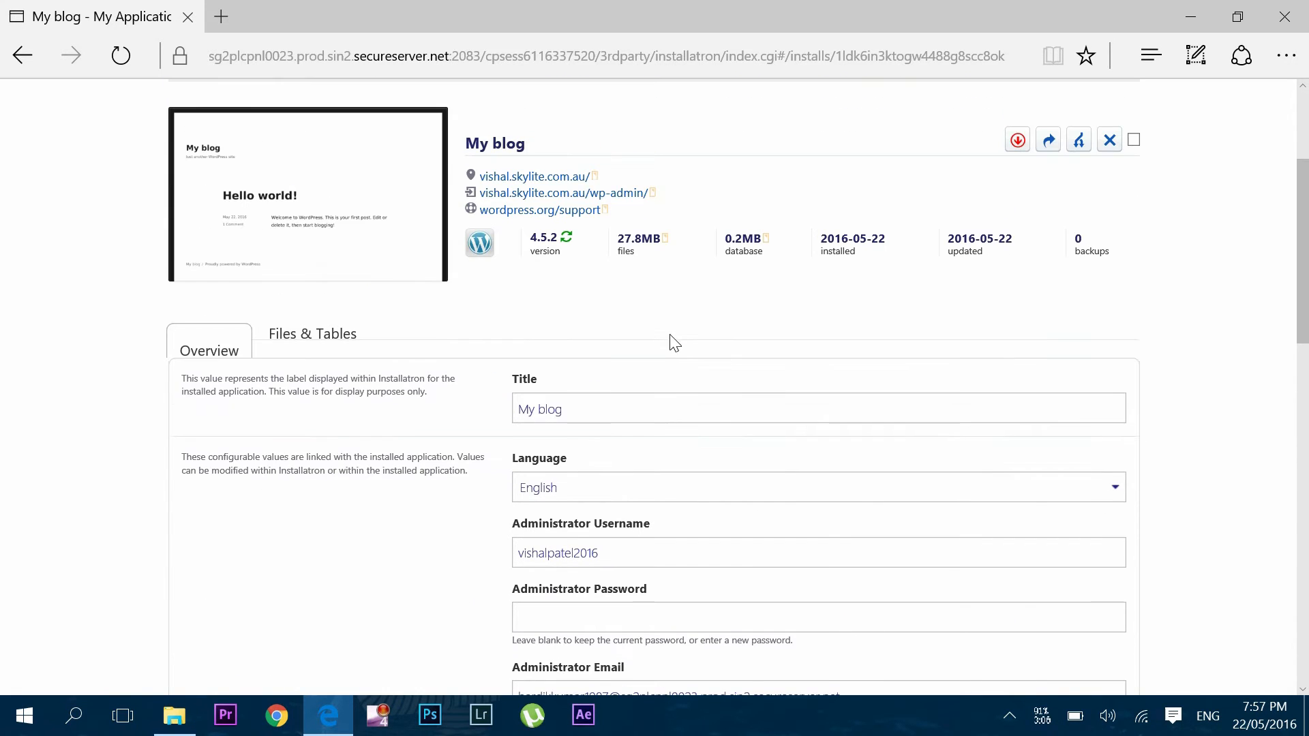
pyautogui.write('Vishal')
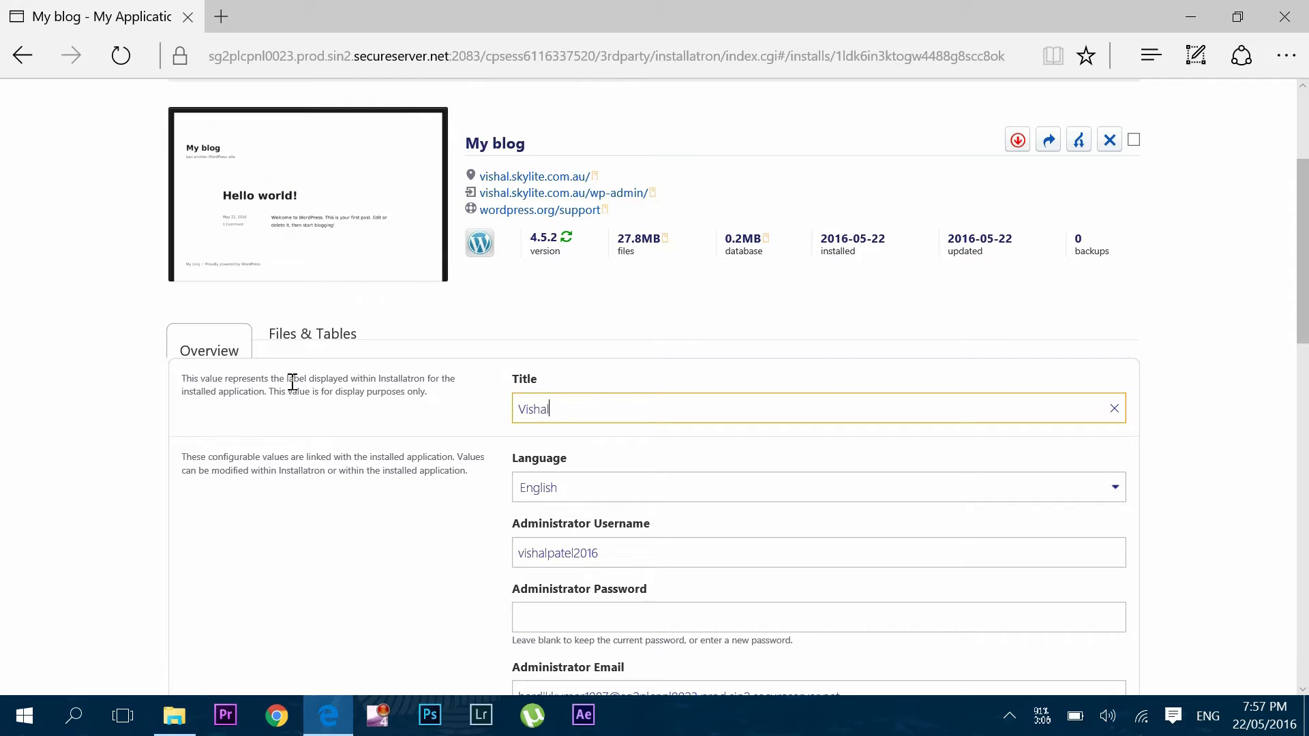
# Step: Save the title Vishal and go to the new site's WordPress login page
pyautogui.scroll(-3)
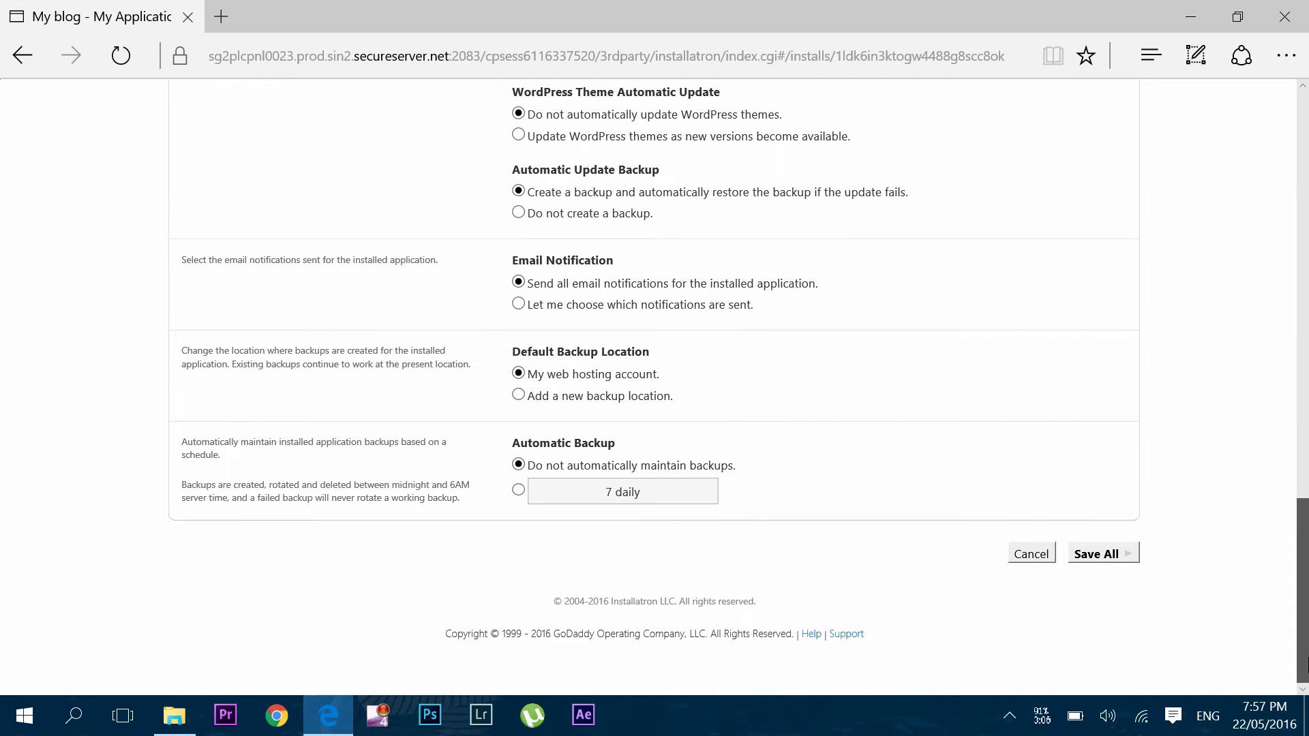
pyautogui.moveTo(1097, 554)
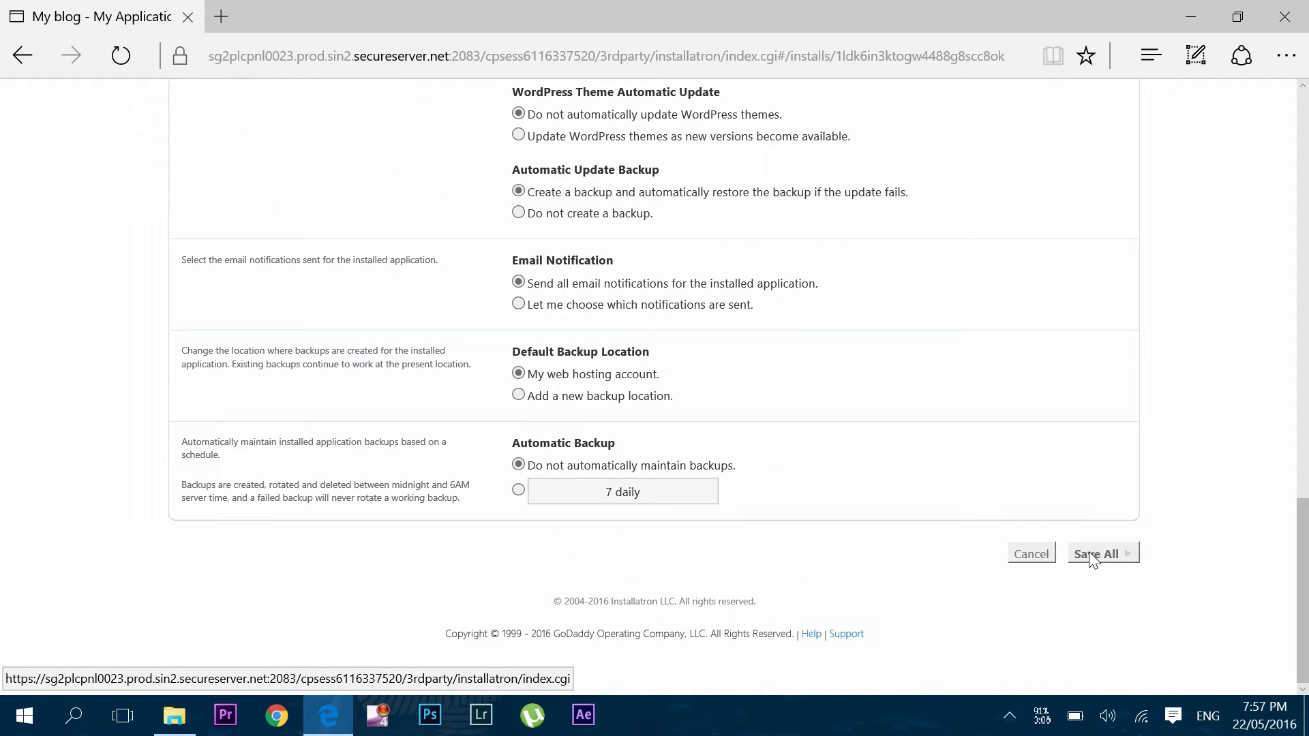
pyautogui.click(1097, 553)
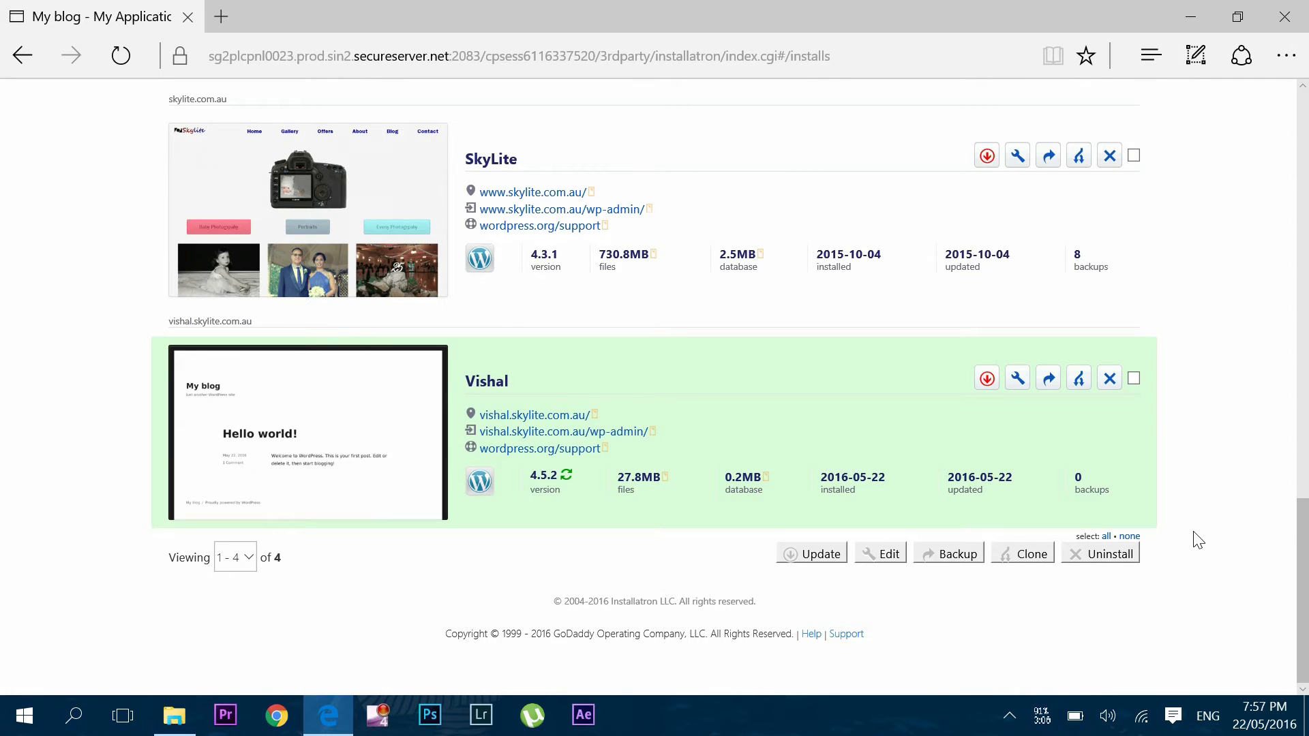
pyautogui.click(560, 431)
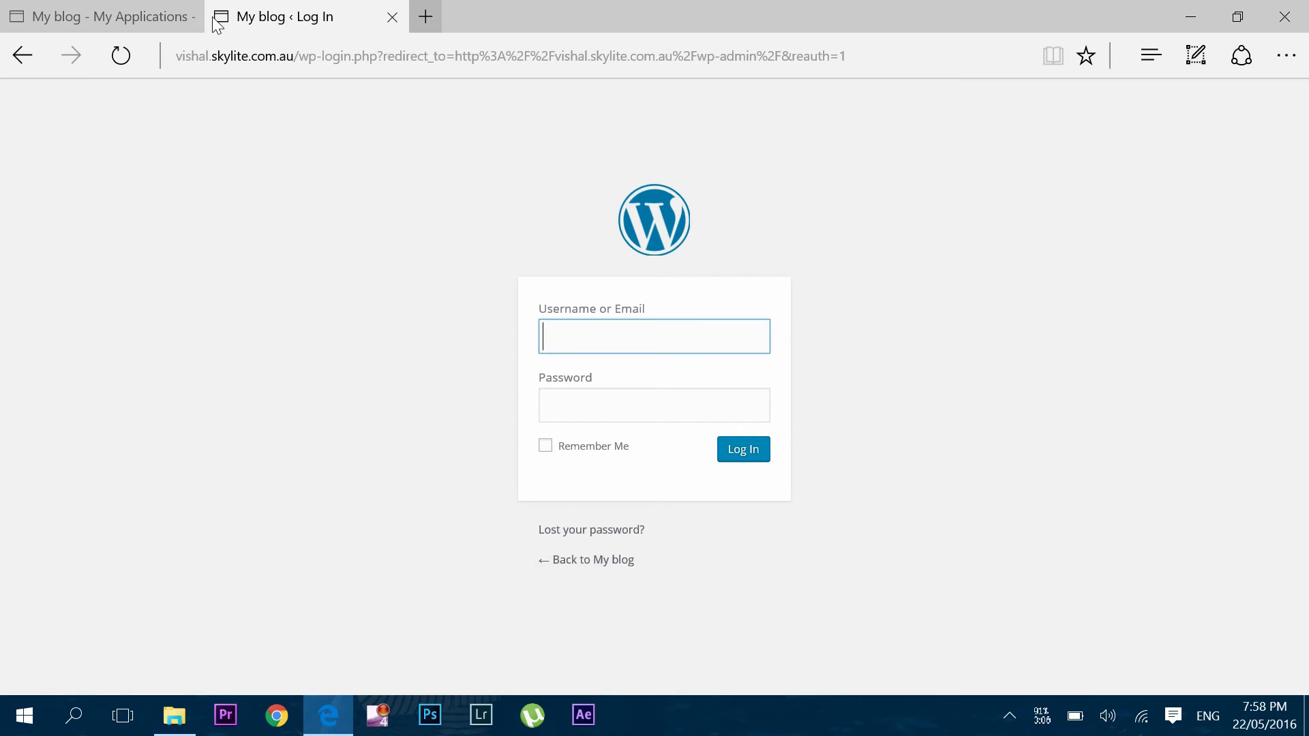
# Step: Log into WordPress admin as vishalpatel2016, then open a fresh browser tab
pyautogui.write('vishalpatel20')
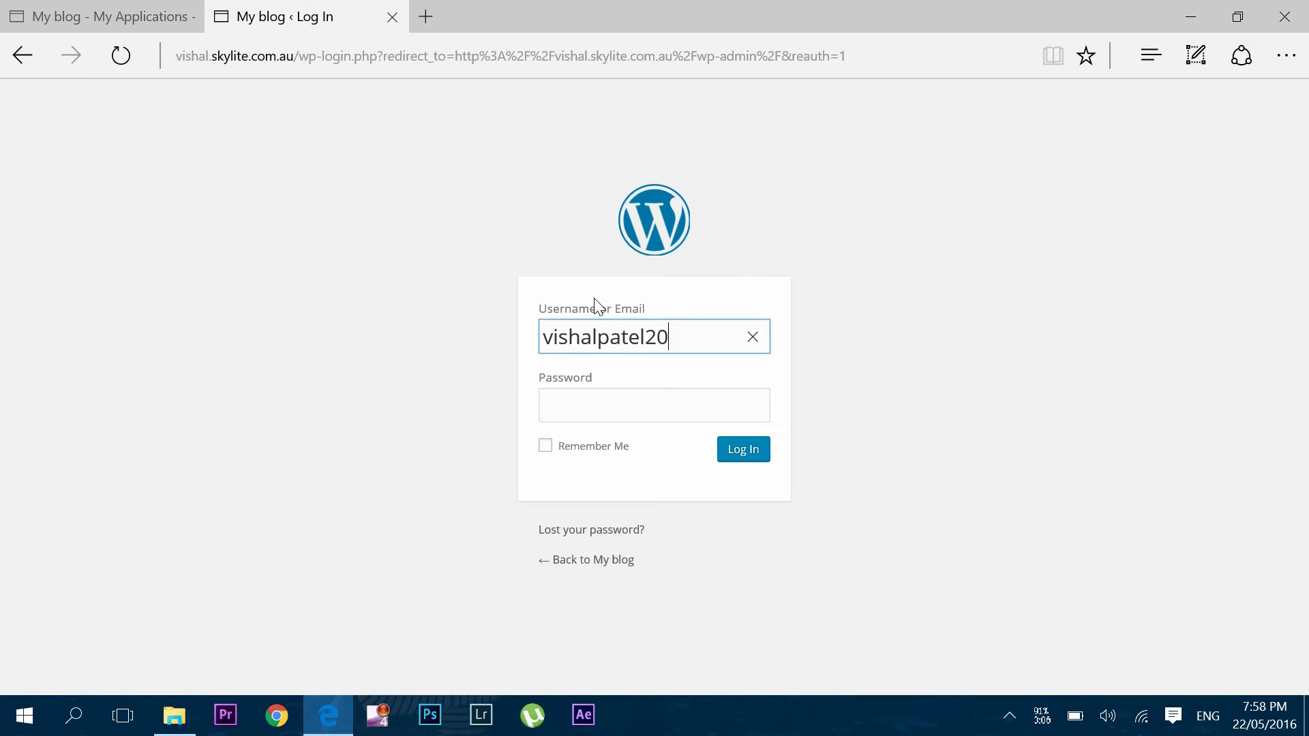
pyautogui.click(742, 449)
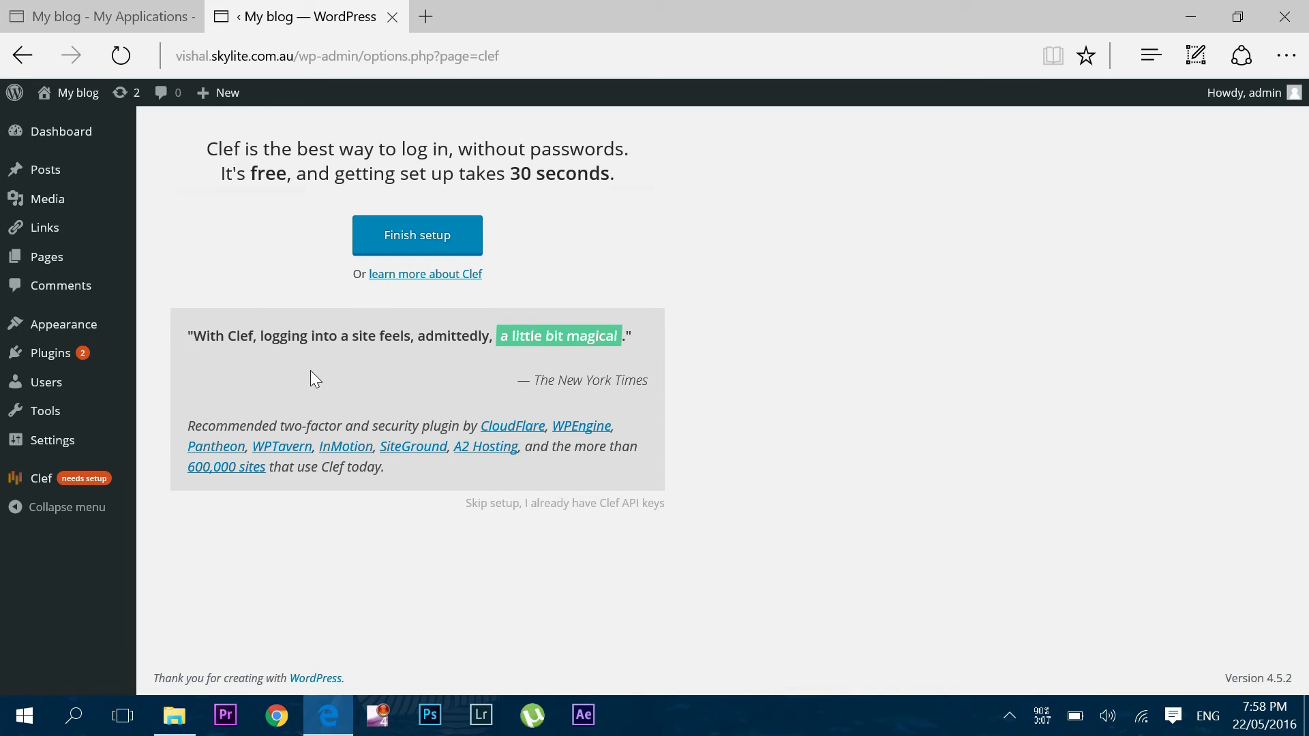
pyautogui.click(426, 16)
pyautogui.write('vi')
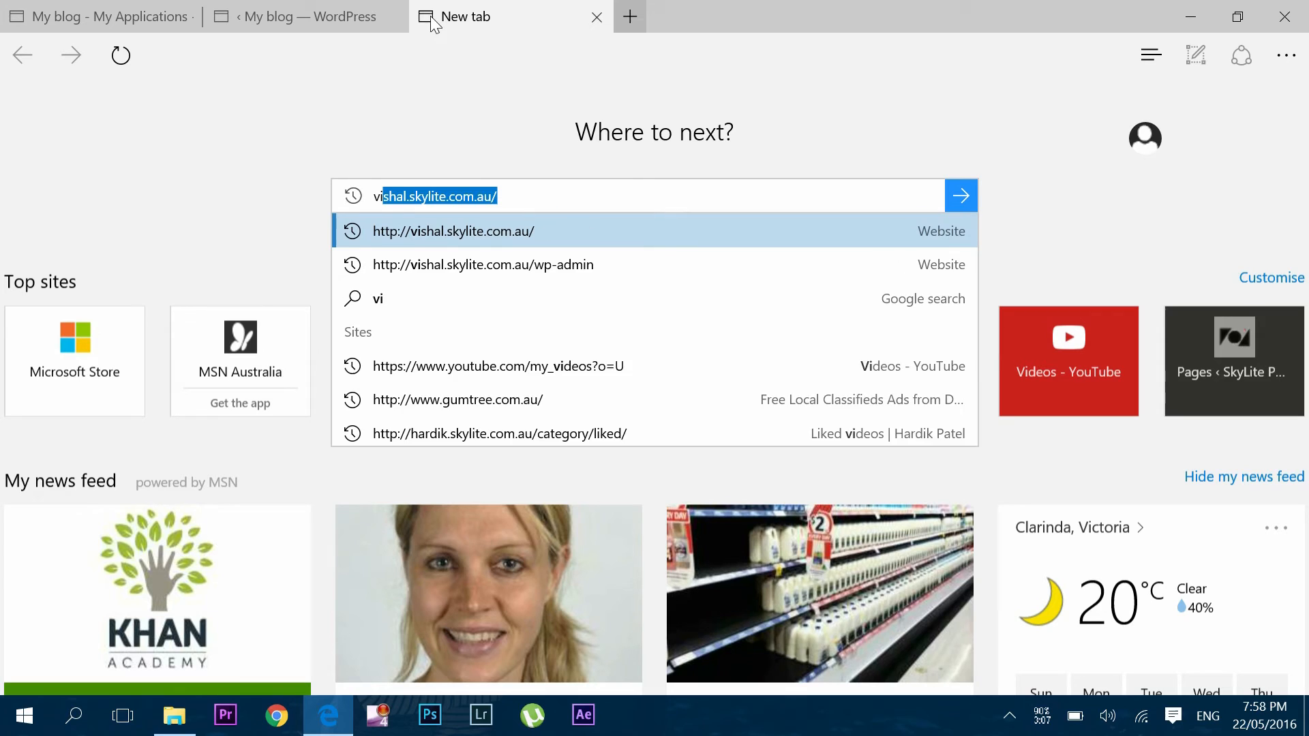
# Step: Visit vishal.skylite.com.au, then browse hardik.skylite.com.au for comparison
pyautogui.click(452, 232)
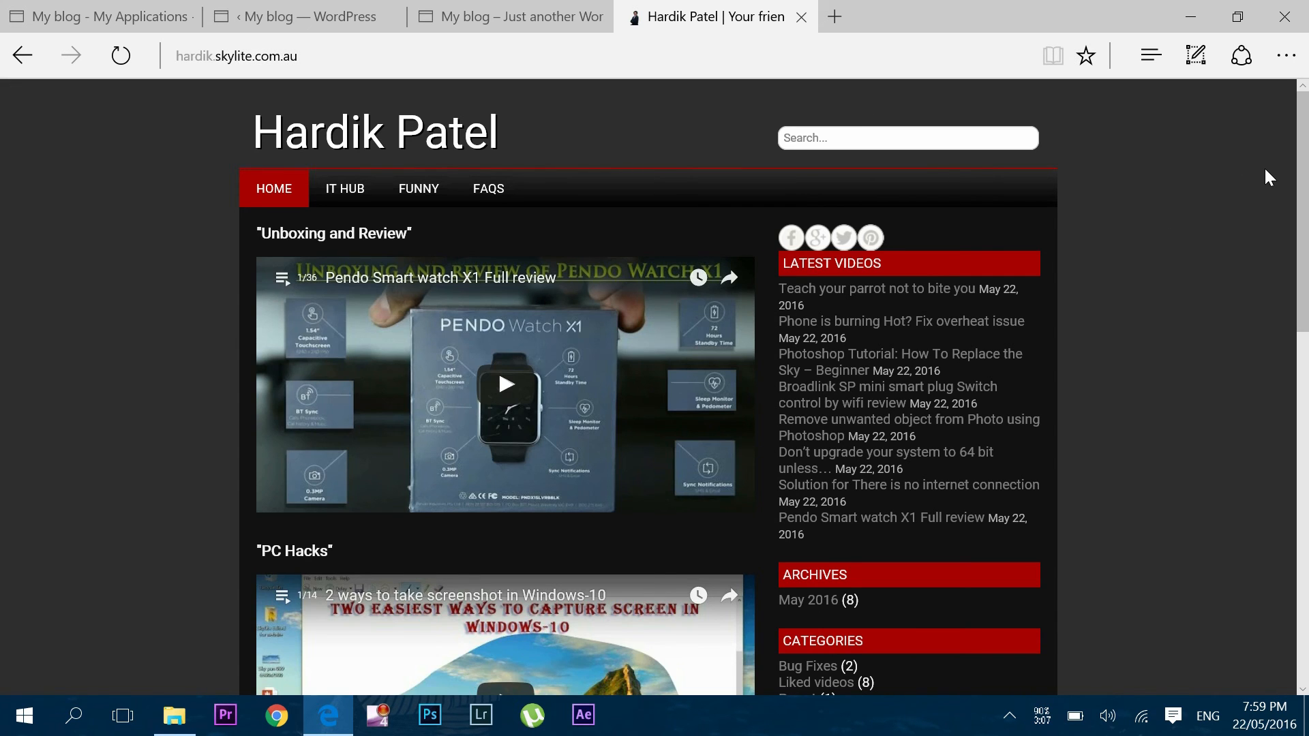
pyautogui.scroll(-3)
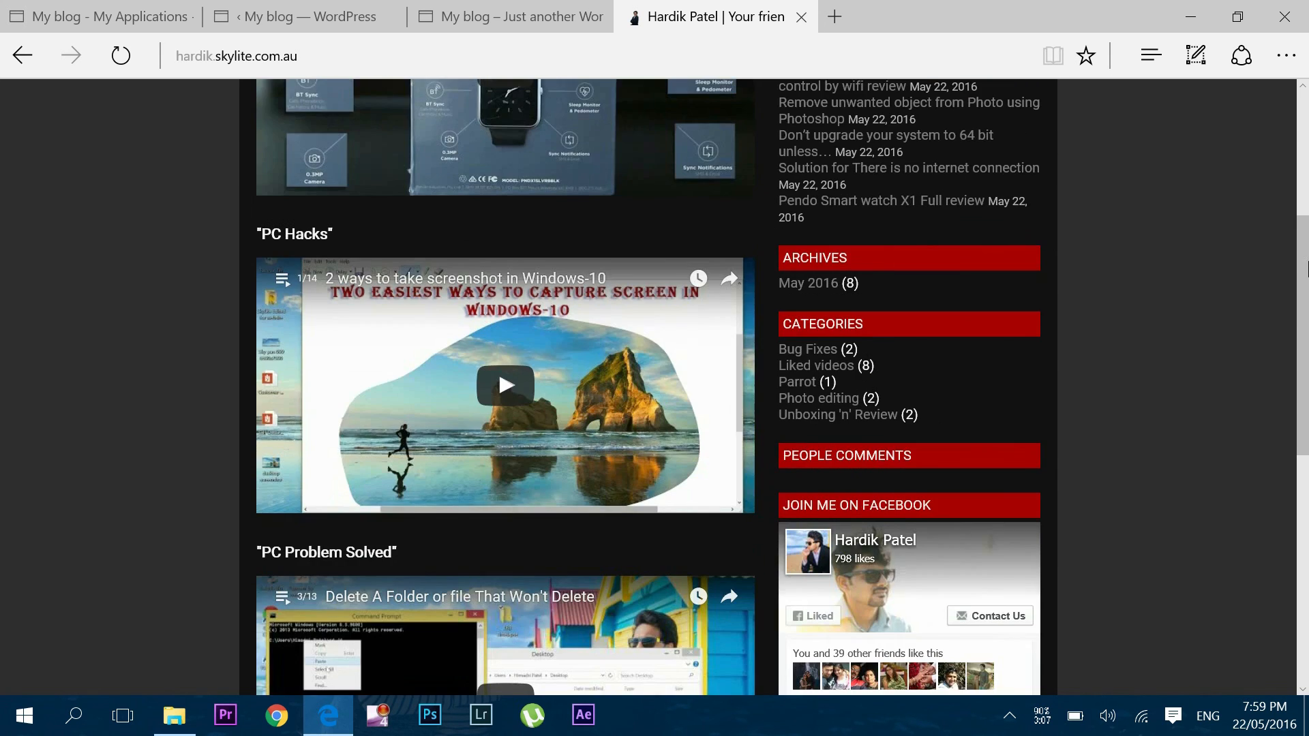
pyautogui.scroll(-3)
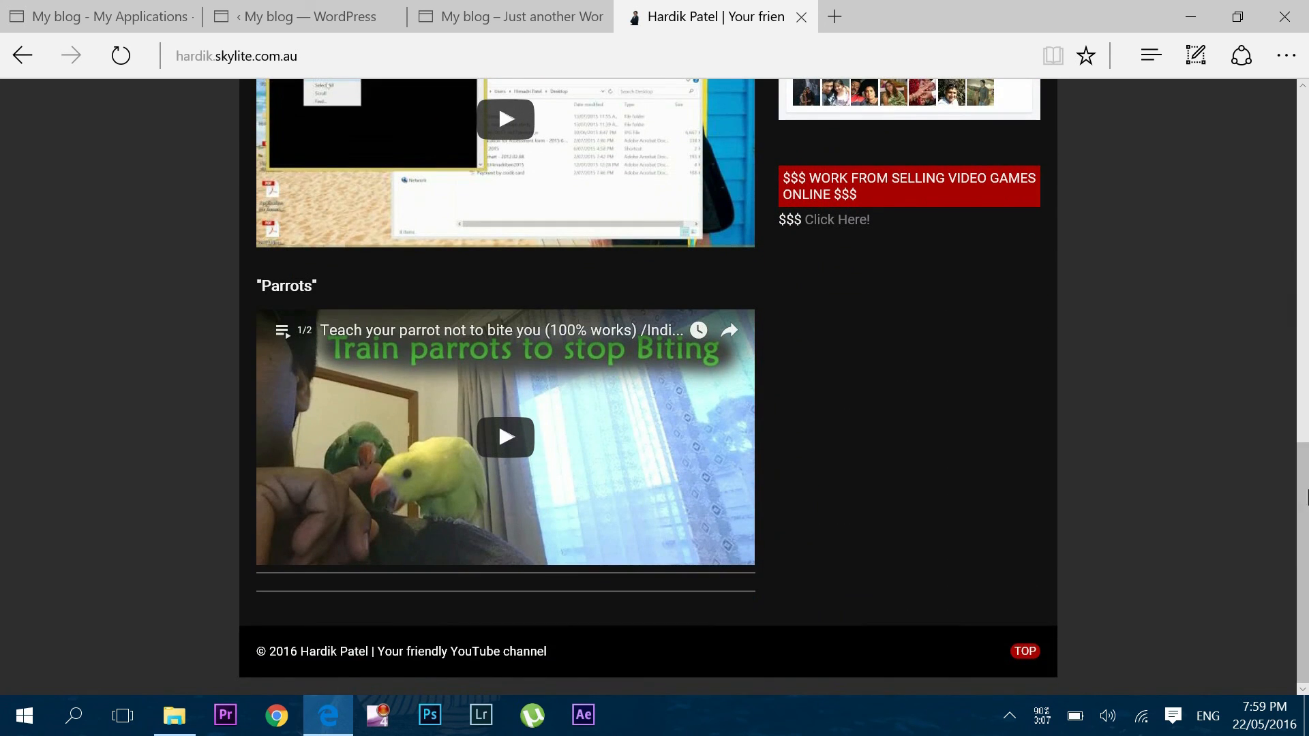
pyautogui.scroll(3)
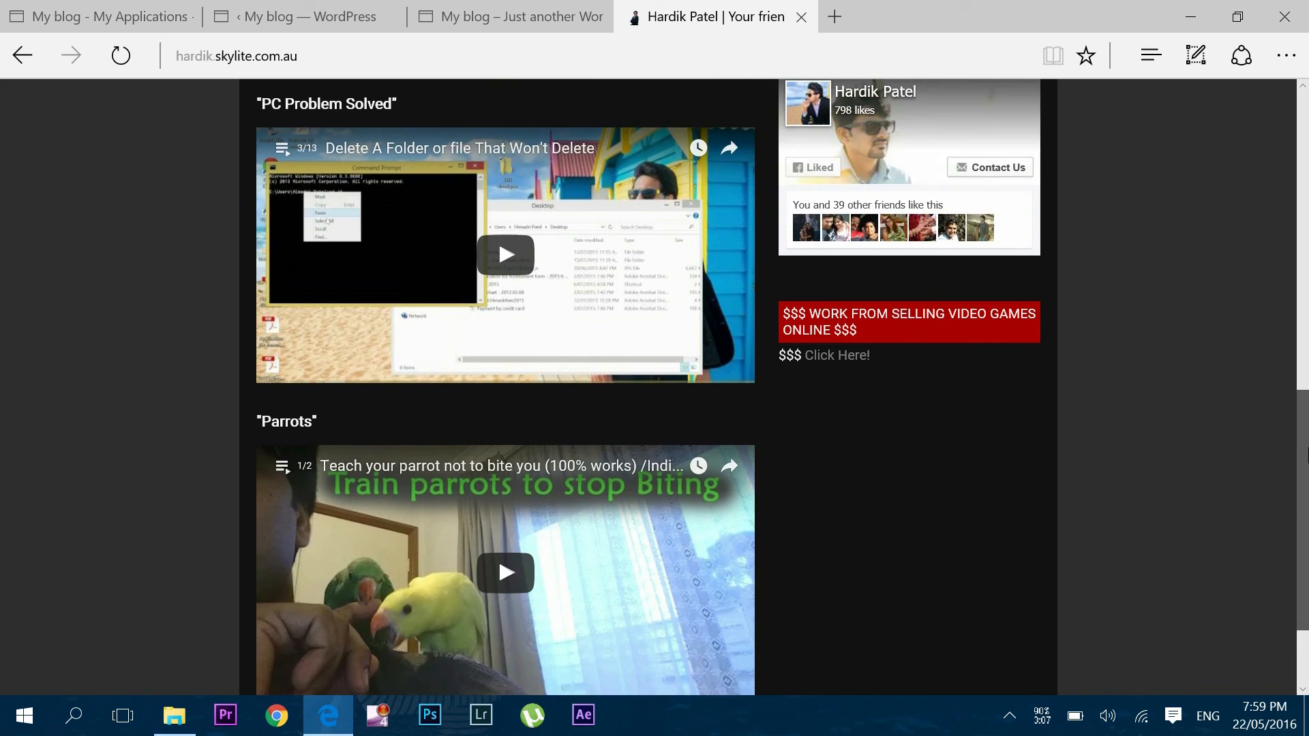
pyautogui.scroll(3)
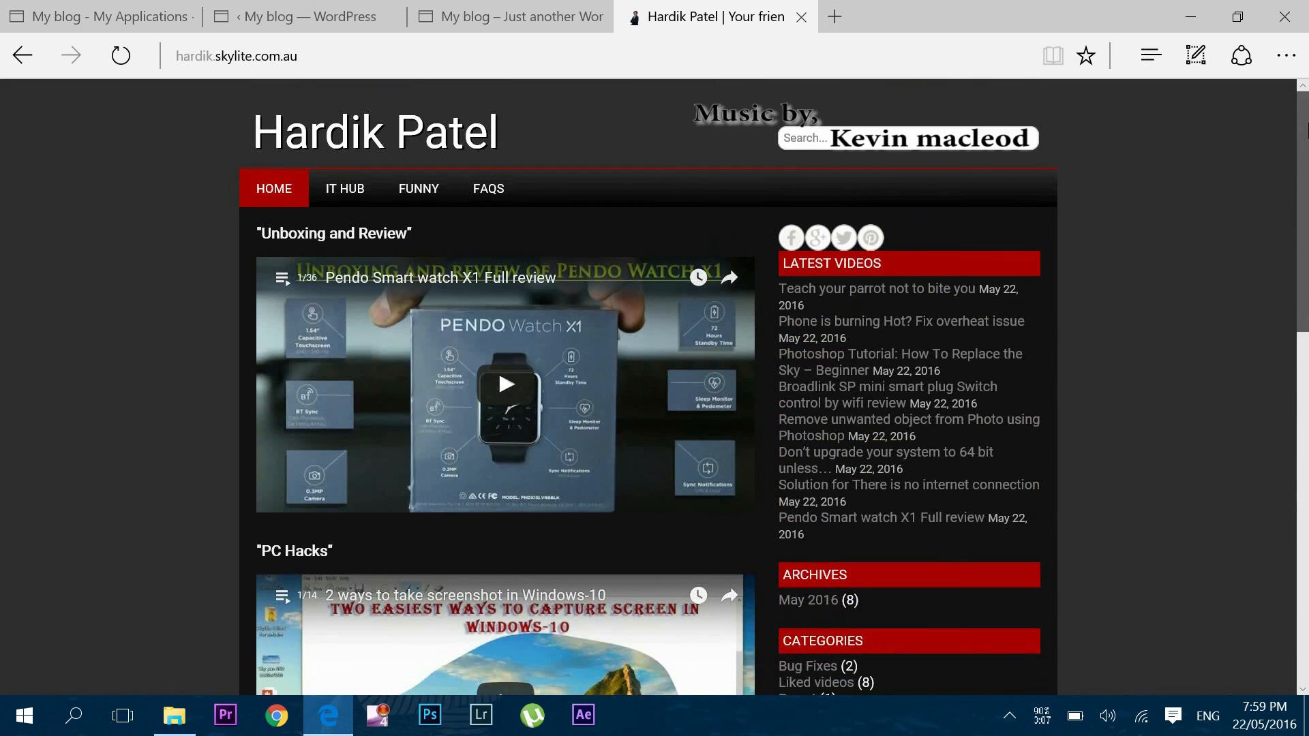